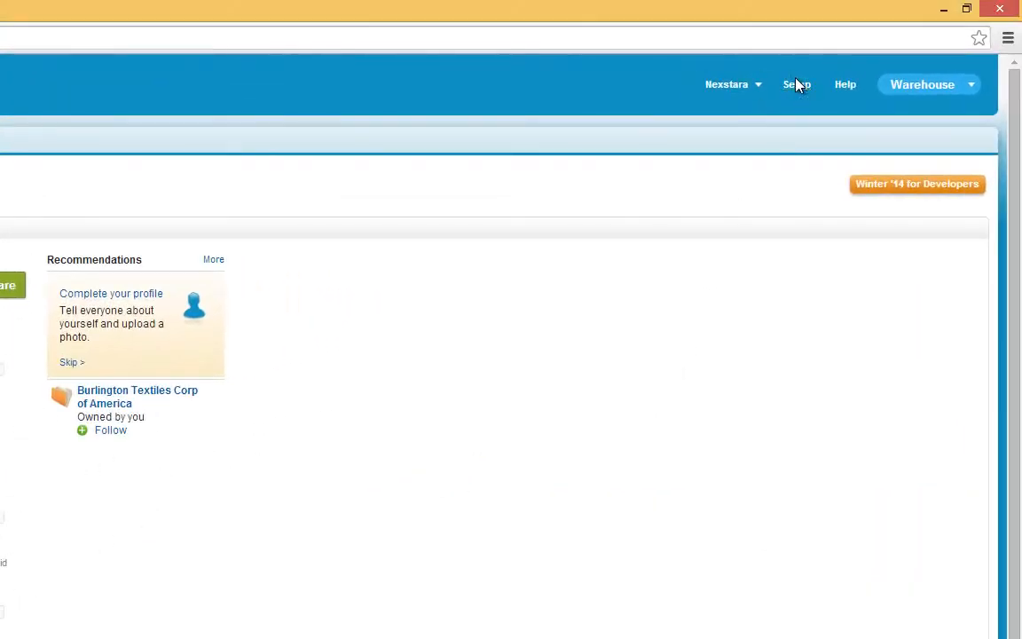
Step: Open the Merchandise object's definition via Setup > Build > Create > Objects
click(796, 84)
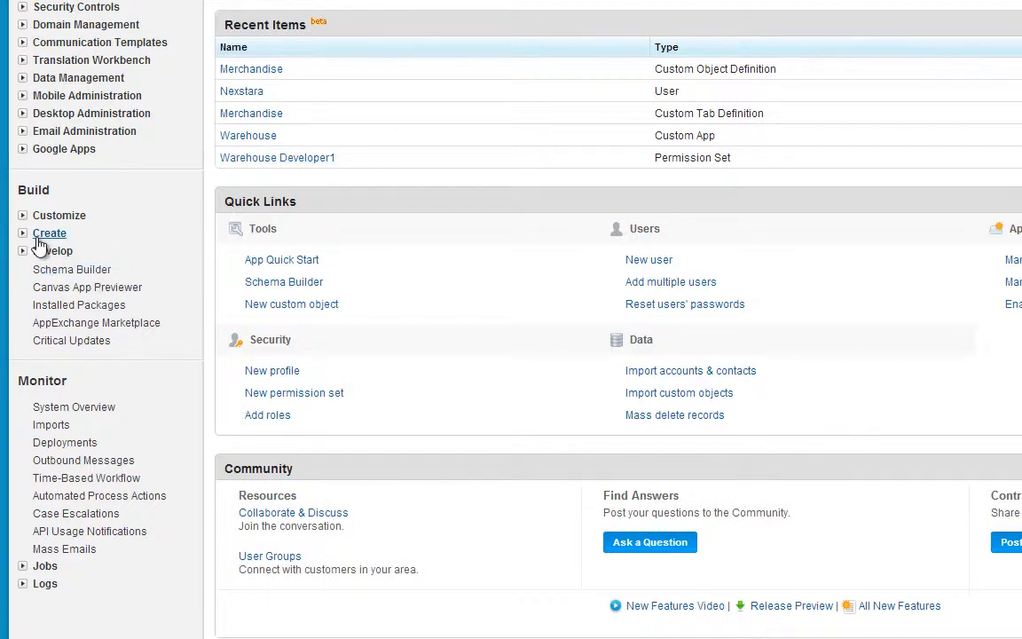
click(49, 233)
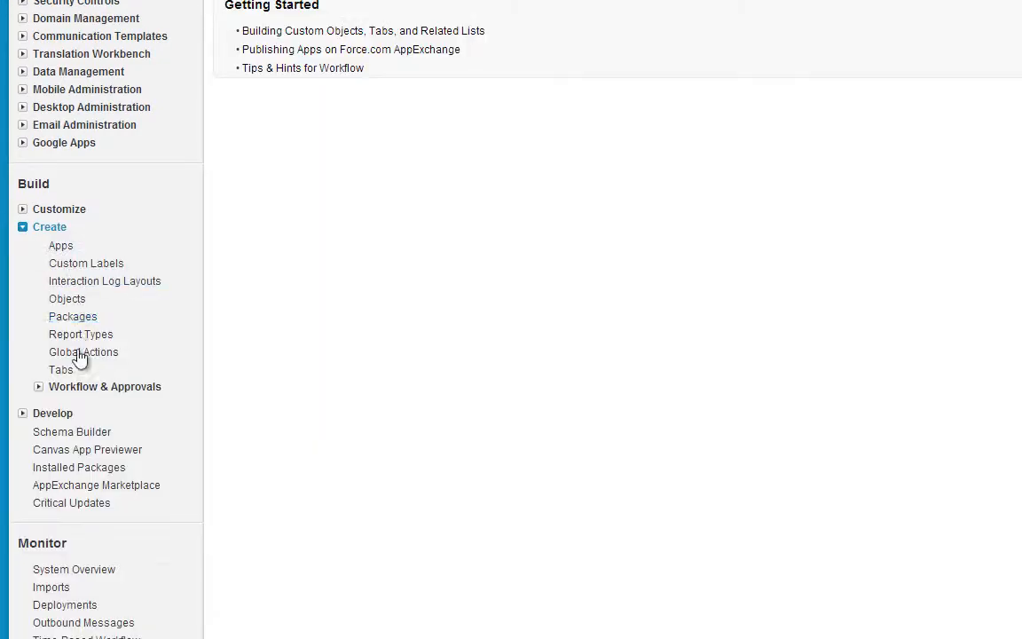
click(66, 298)
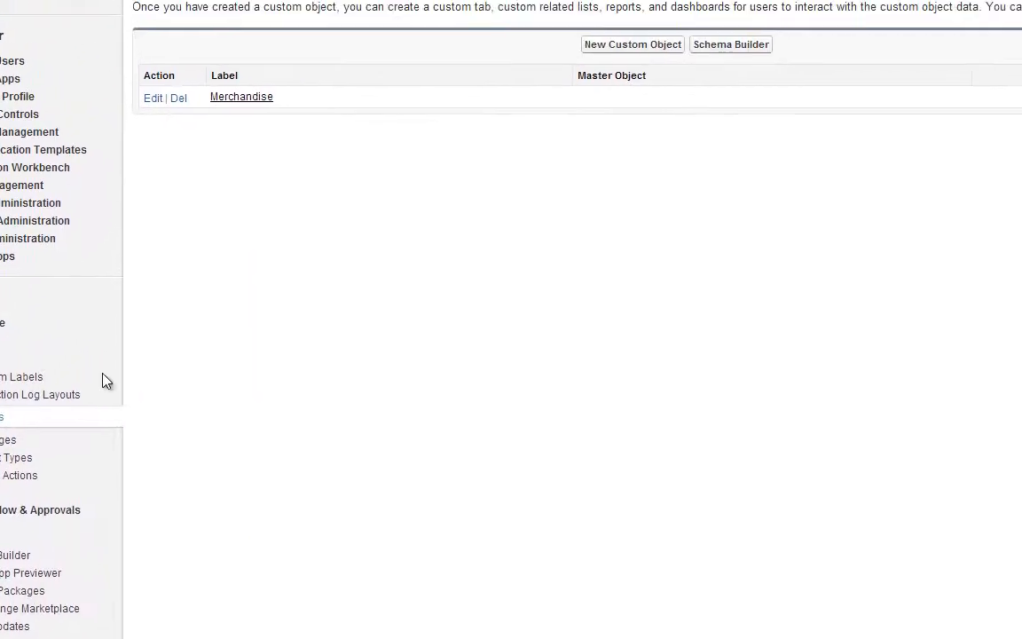
scroll(up, 3)
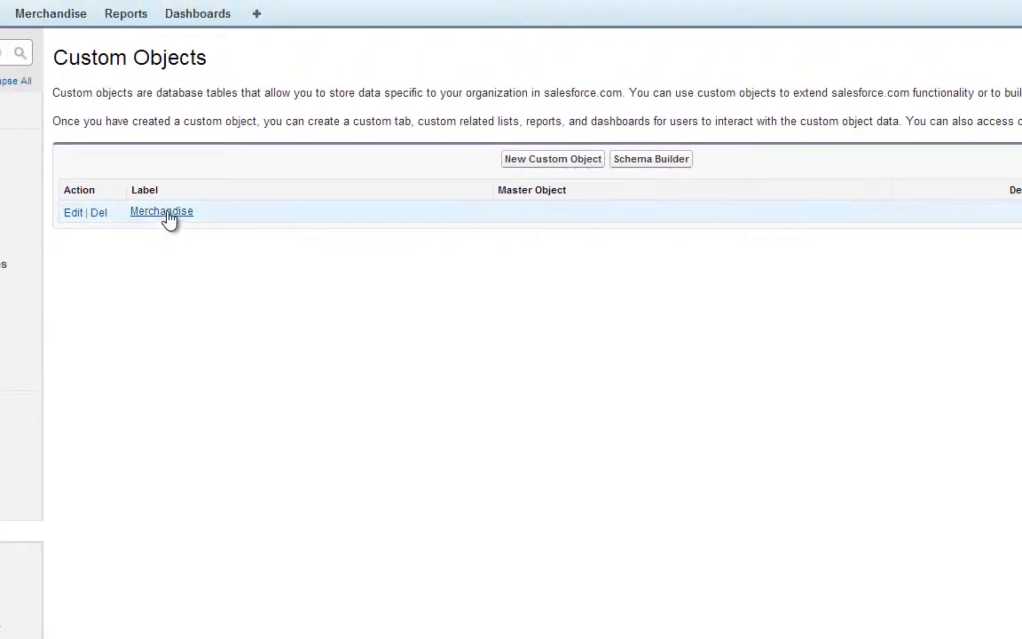
click(162, 211)
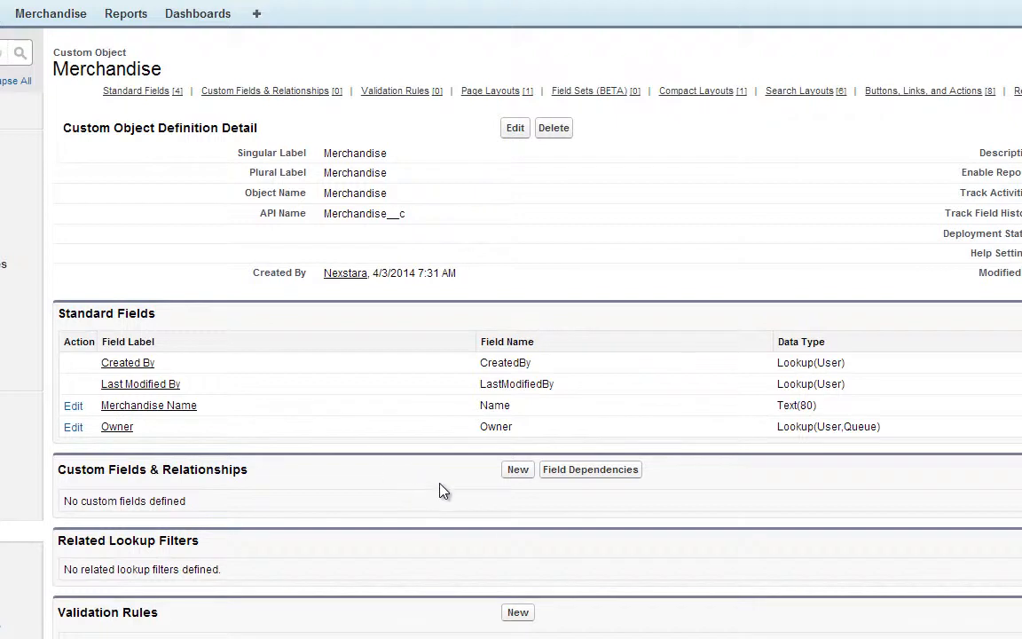
mouse_move(517, 476)
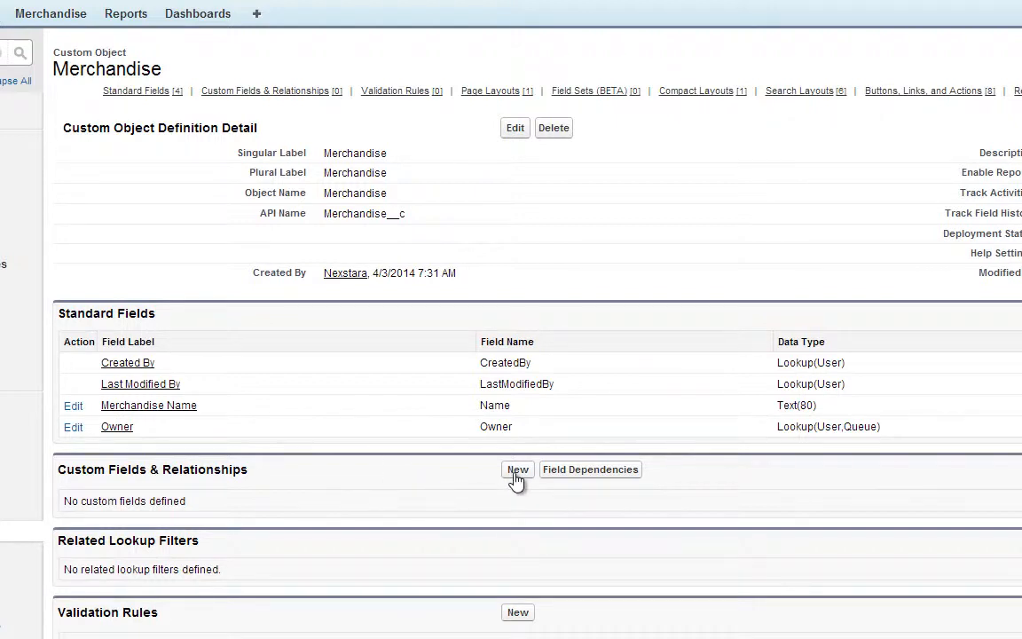
Step: Start a new Merchandise custom field with the Currency data type
click(517, 469)
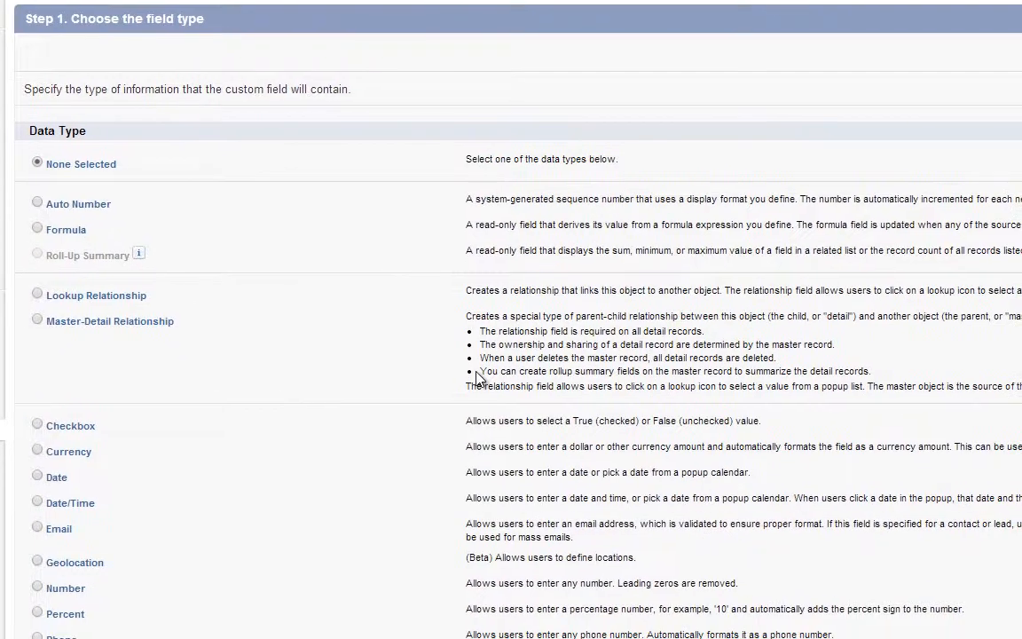
mouse_move(31, 454)
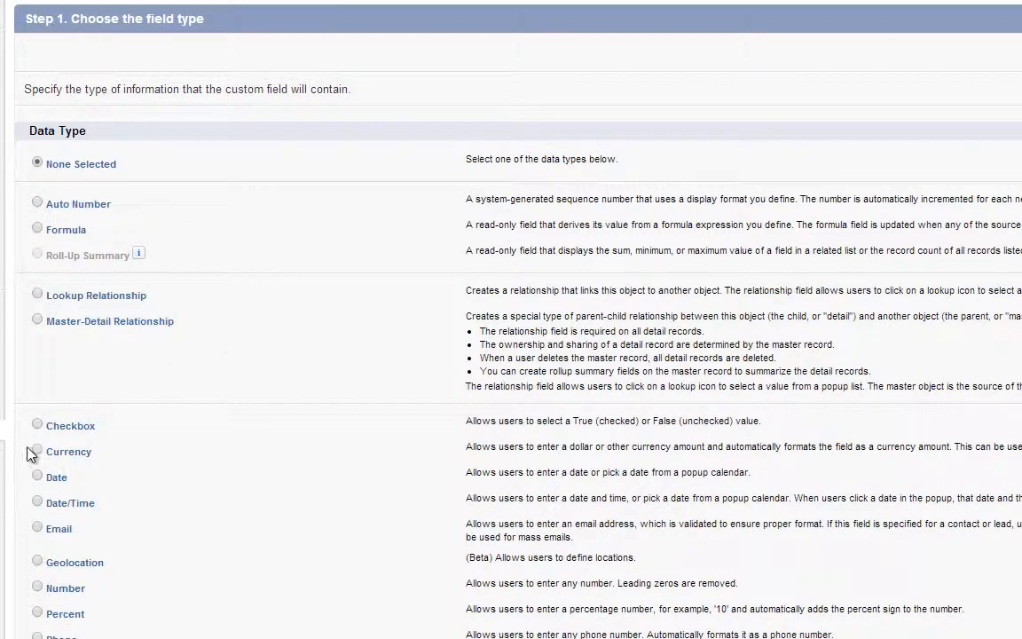
click(37, 450)
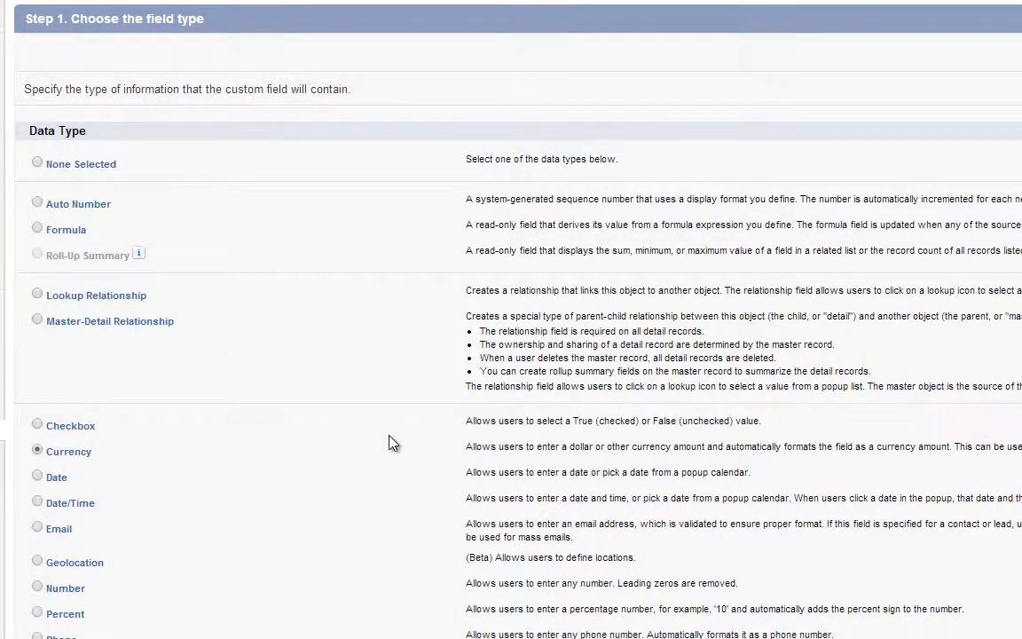
scroll(down, 3)
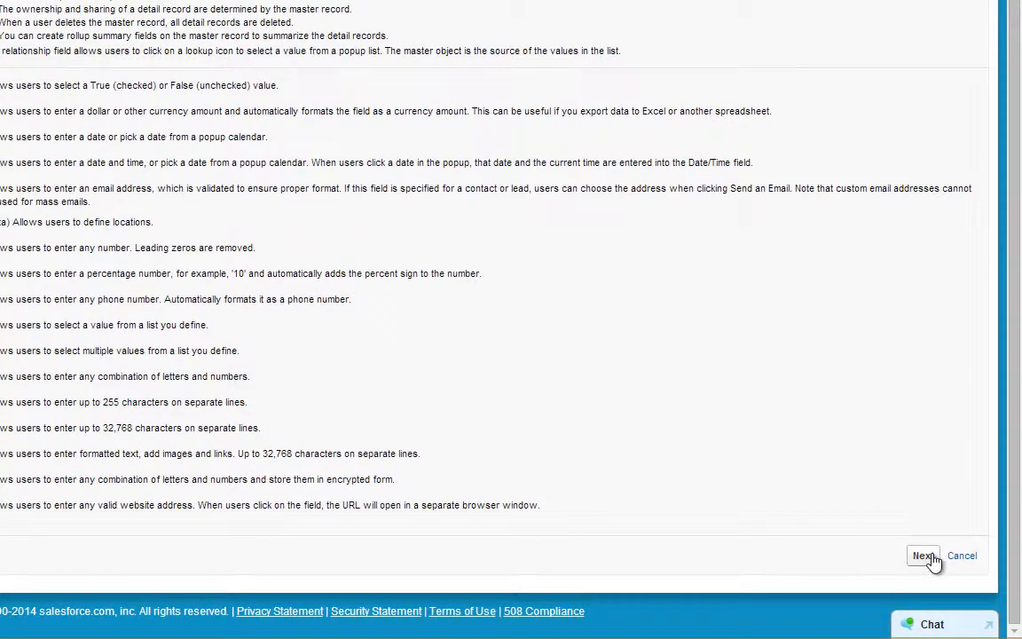
click(922, 556)
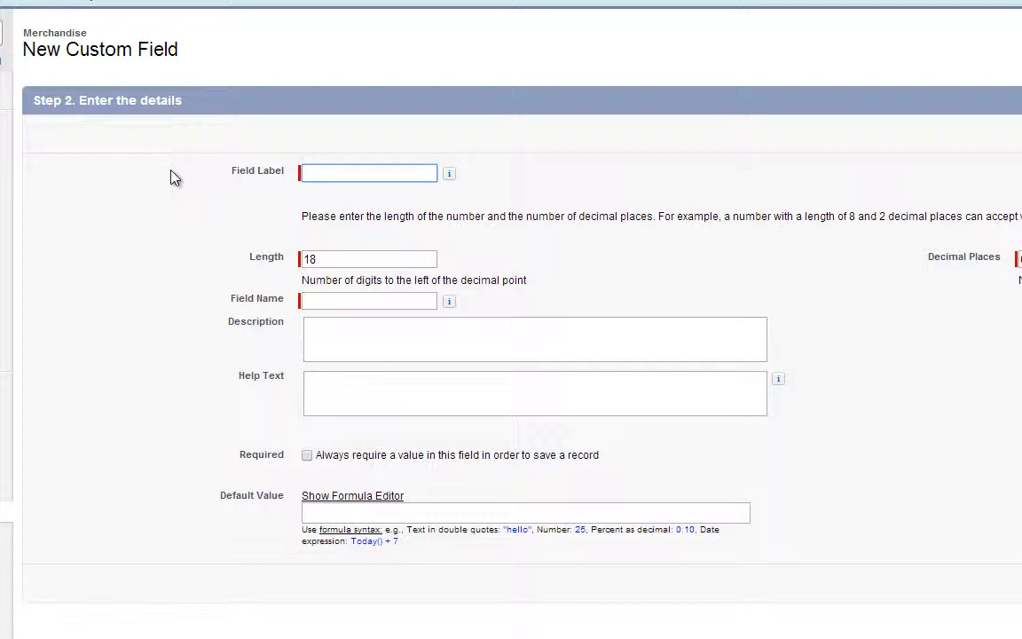
Step: Save a Price currency field with length 16 and 2 decimal places, visible to all profiles
text(Price)
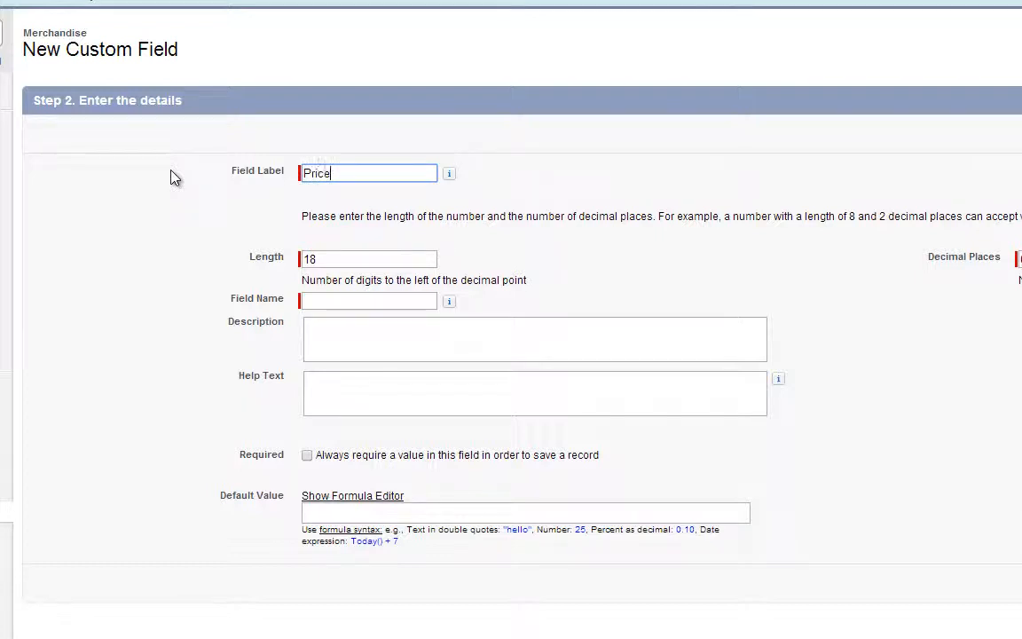
click(367, 258)
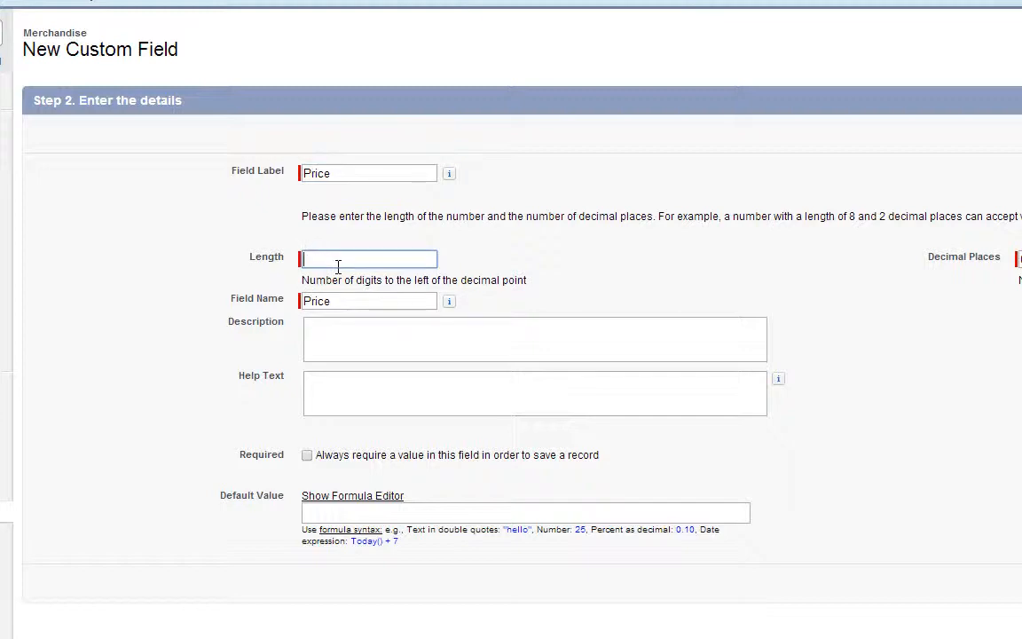
text(16)
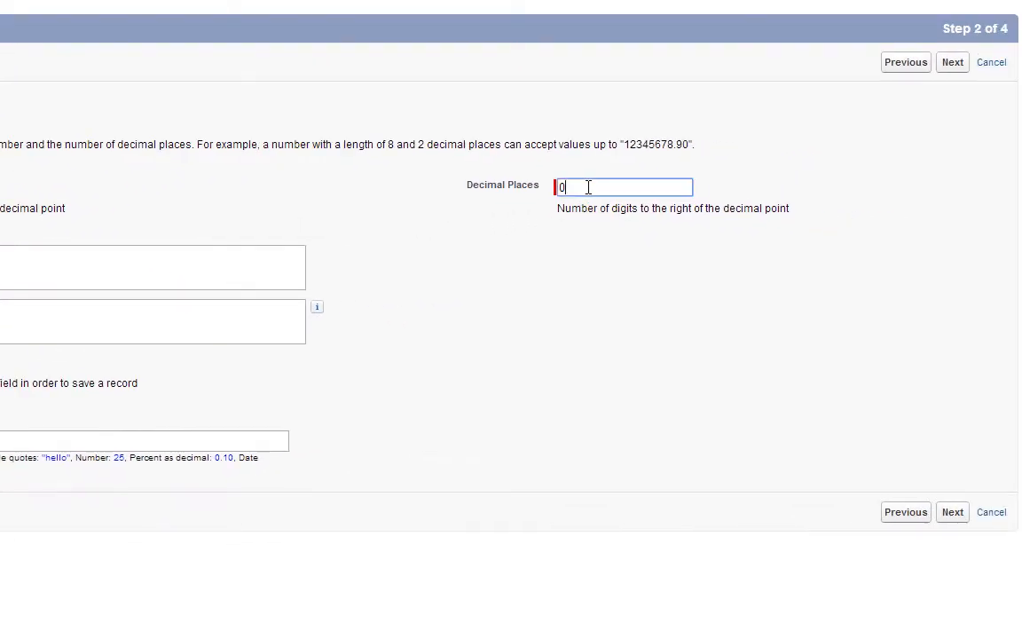
text(2)
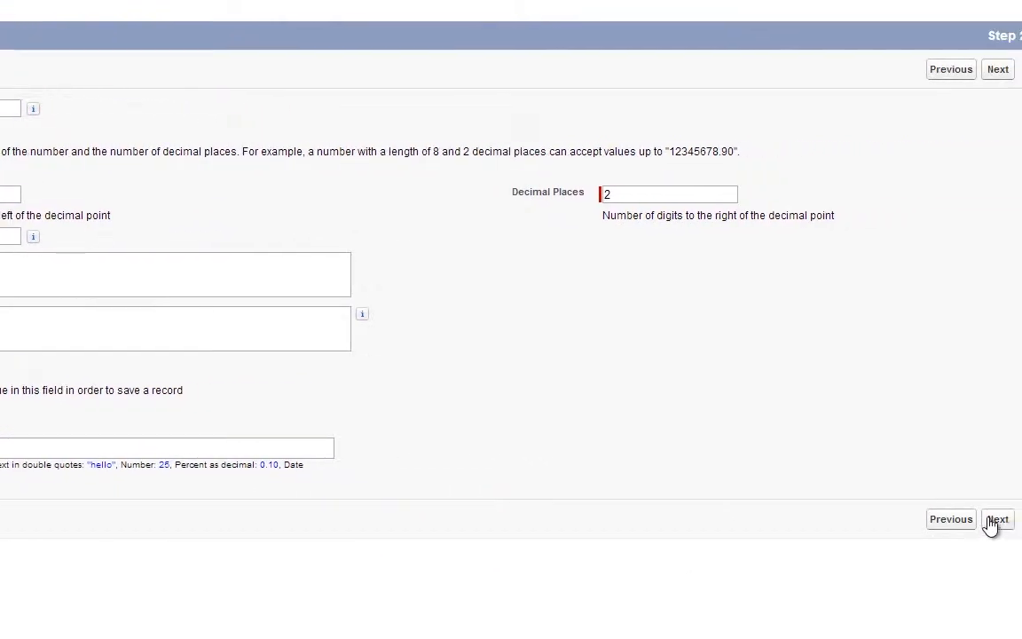
click(996, 519)
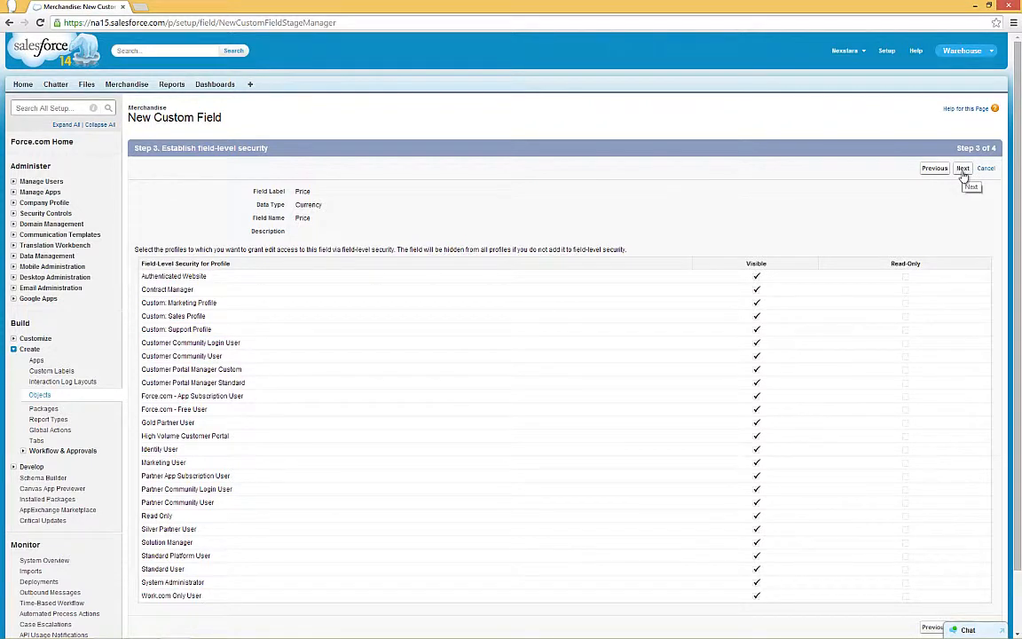
click(962, 167)
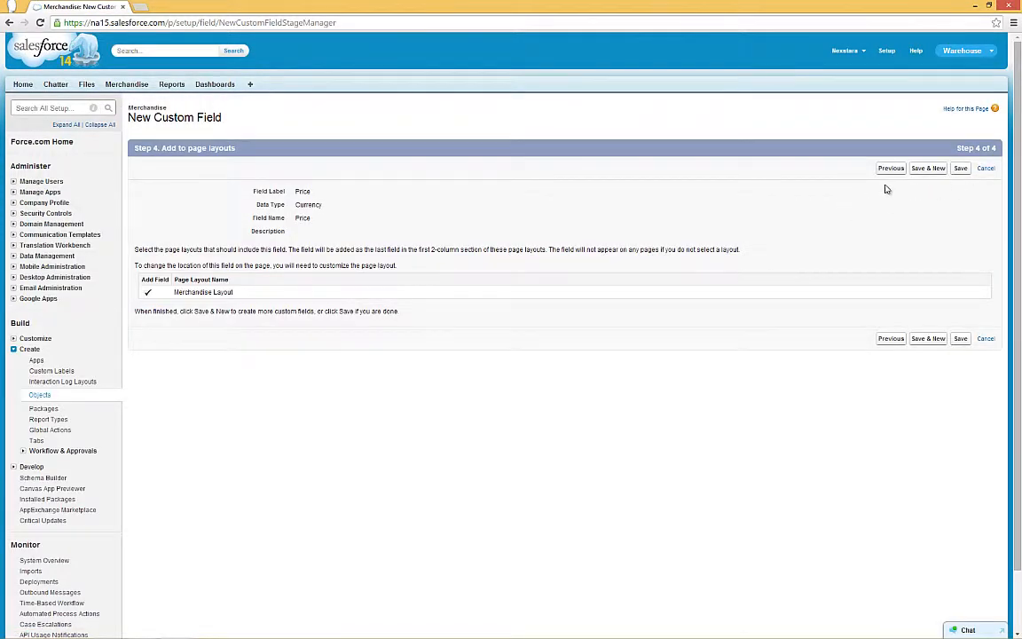
mouse_move(927, 169)
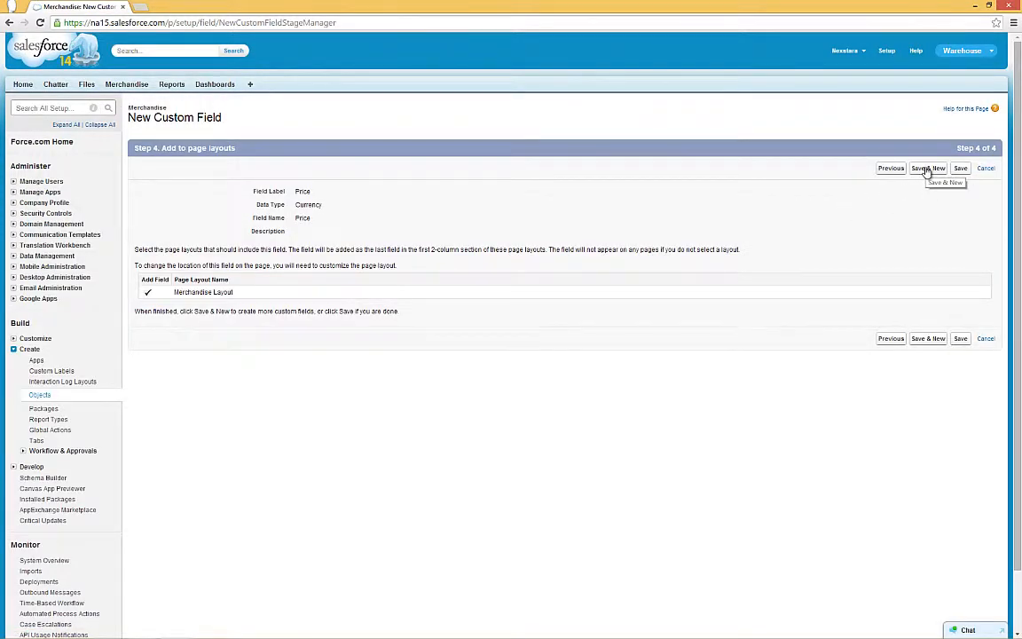
click(927, 168)
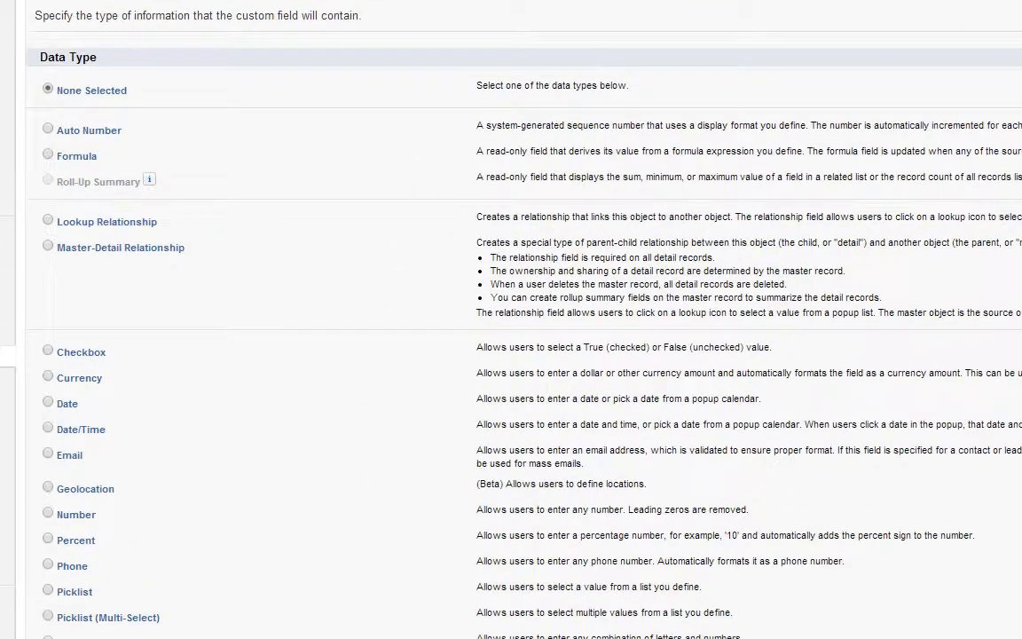
mouse_move(183, 194)
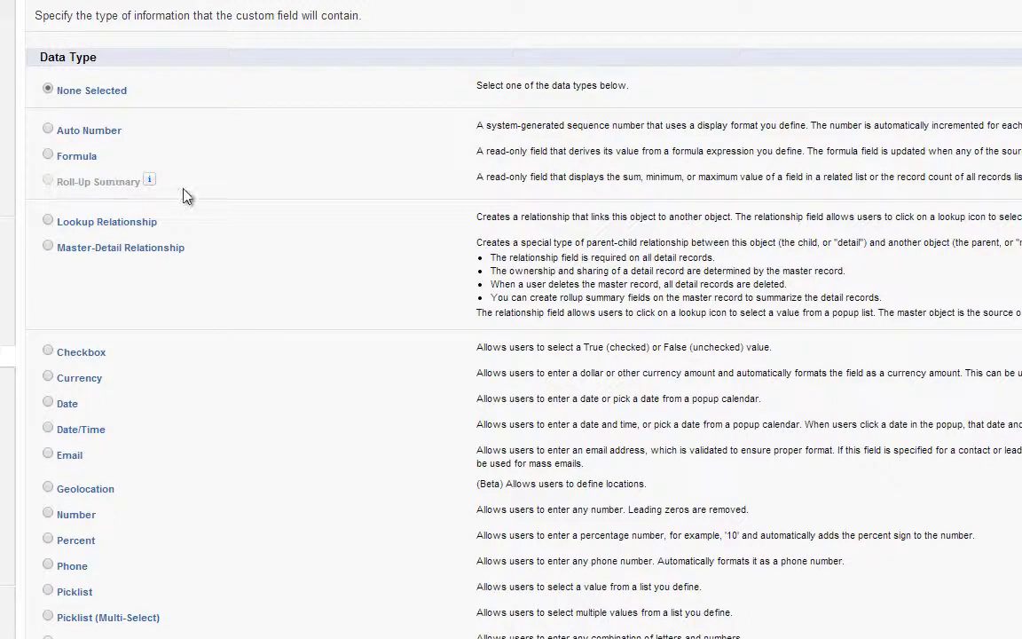
mouse_move(125, 342)
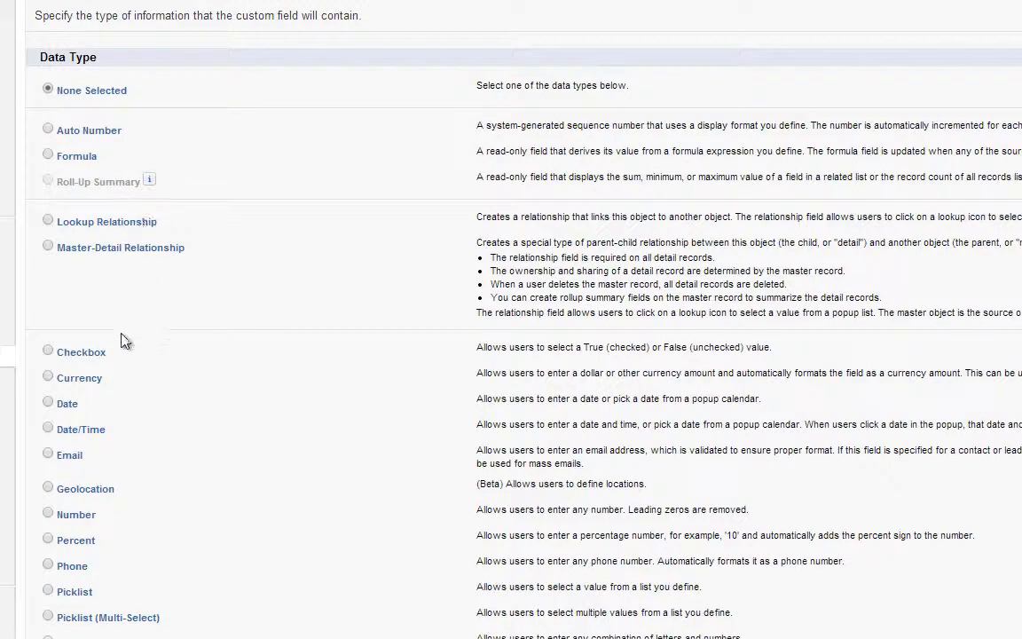
mouse_move(51, 516)
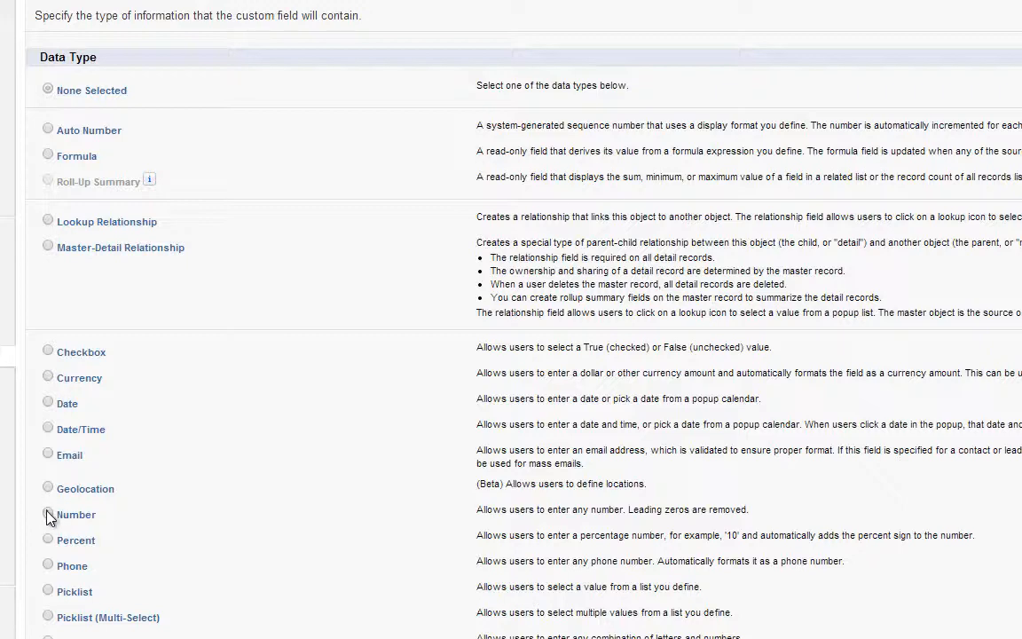
Step: Choose Number as the next field's data type and proceed to its details
scroll(down, 3)
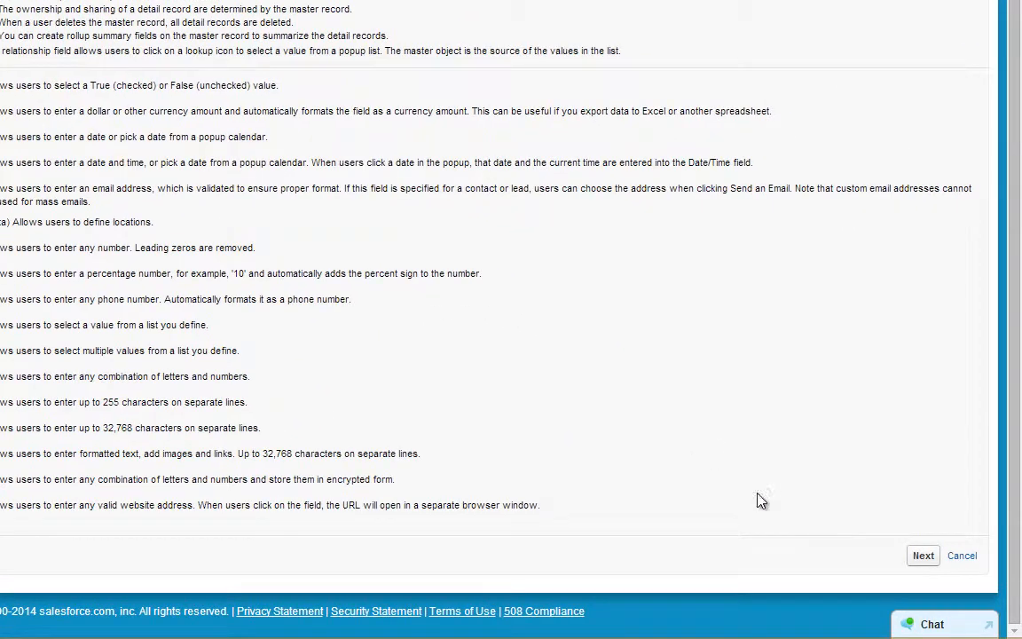
click(922, 555)
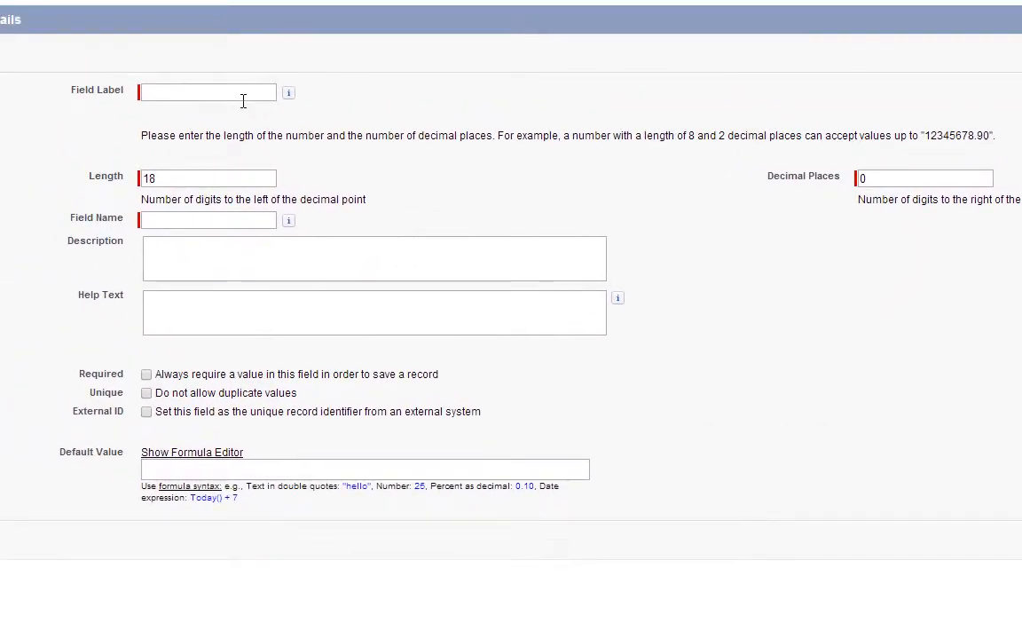
Step: Save the Quantity number field, visible to all profiles and on the Merchandise Layout
text(Qua)
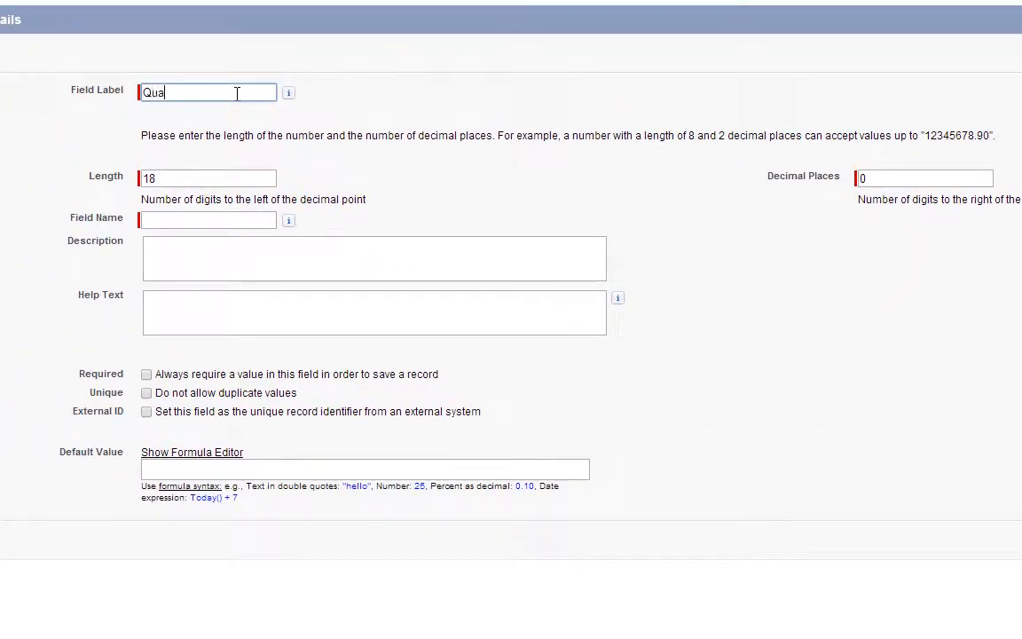
text(ntity)
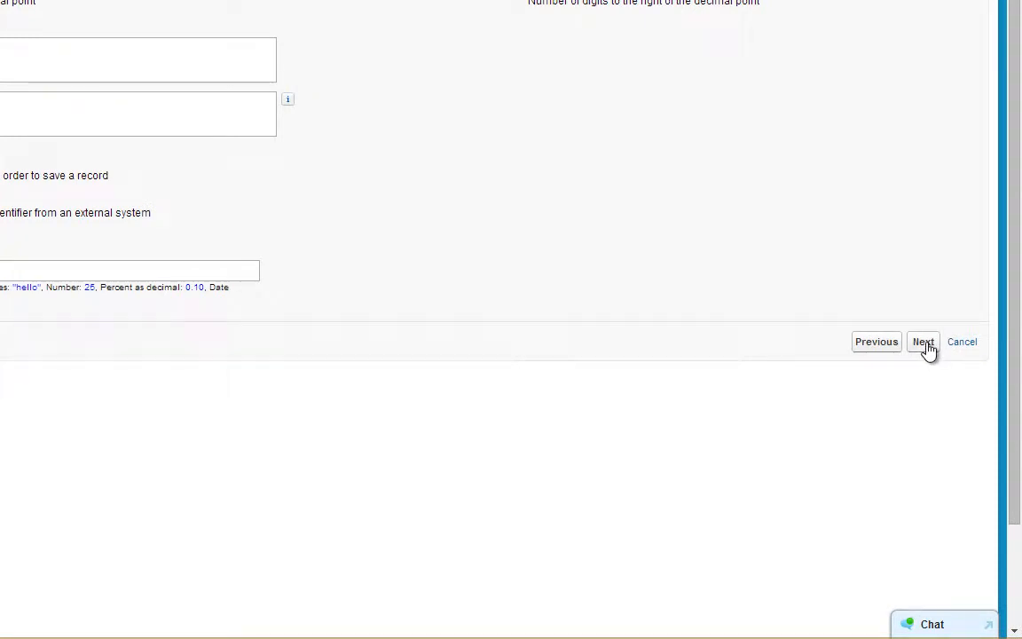
click(924, 341)
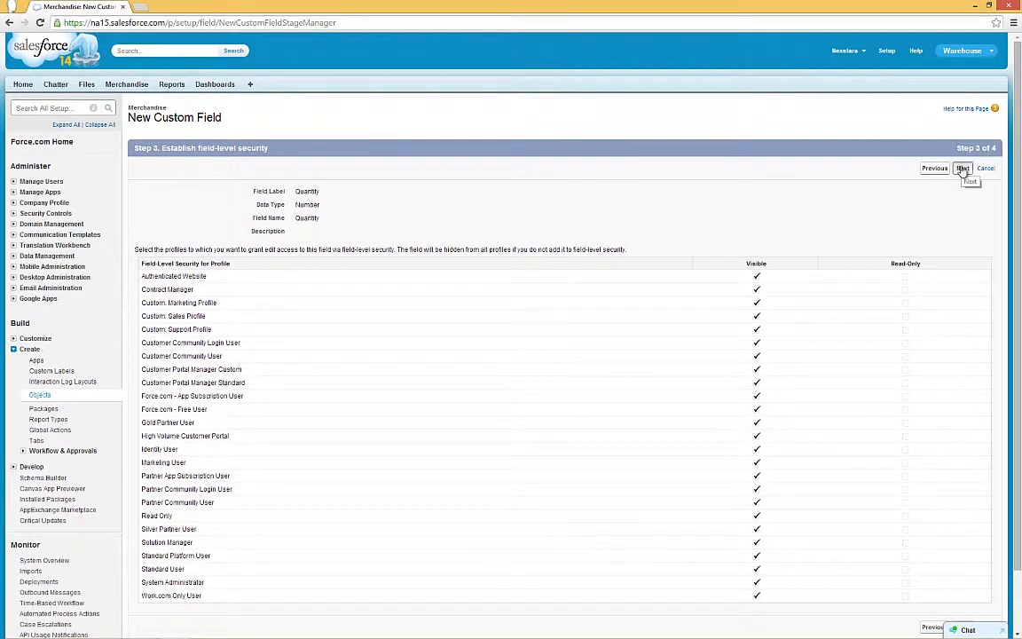
click(962, 169)
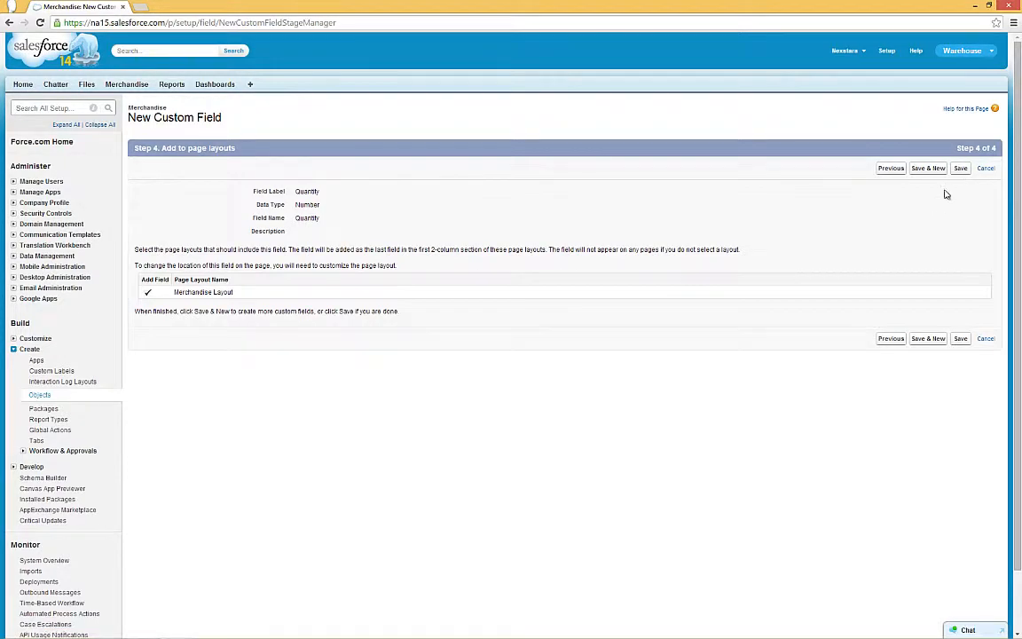
click(960, 168)
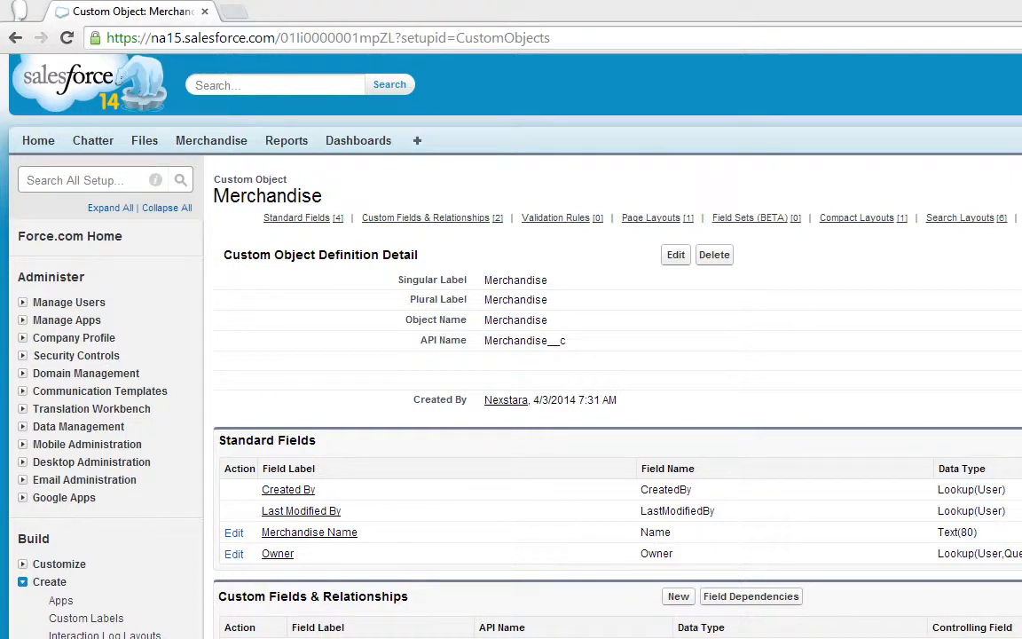
Step: Review the Price and Quantity custom fields, then open the Laptop record from the Merchandise tab
scroll(down, 3)
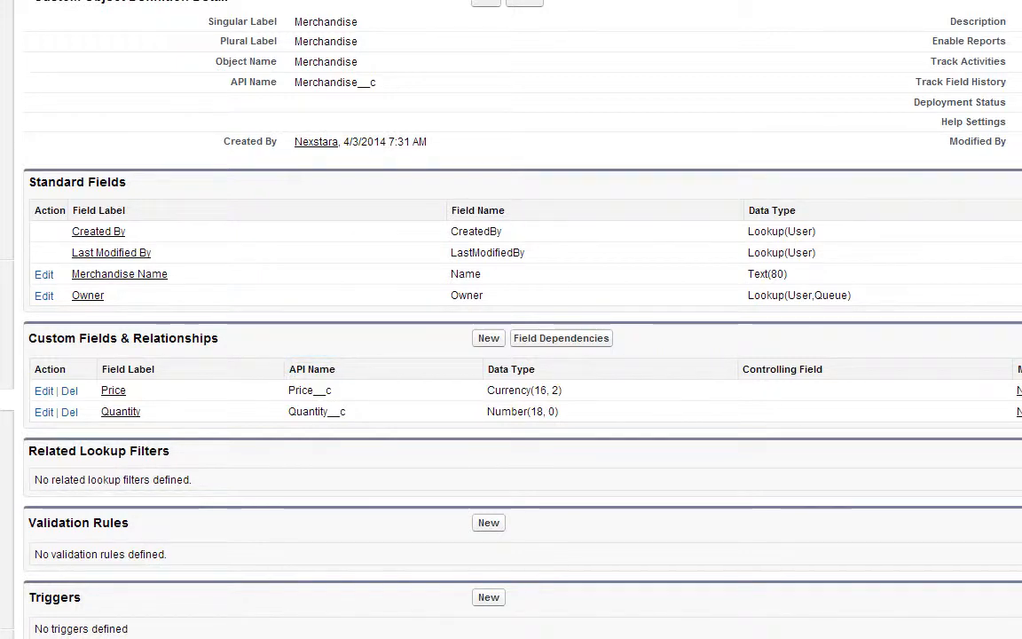
scroll(up, 3)
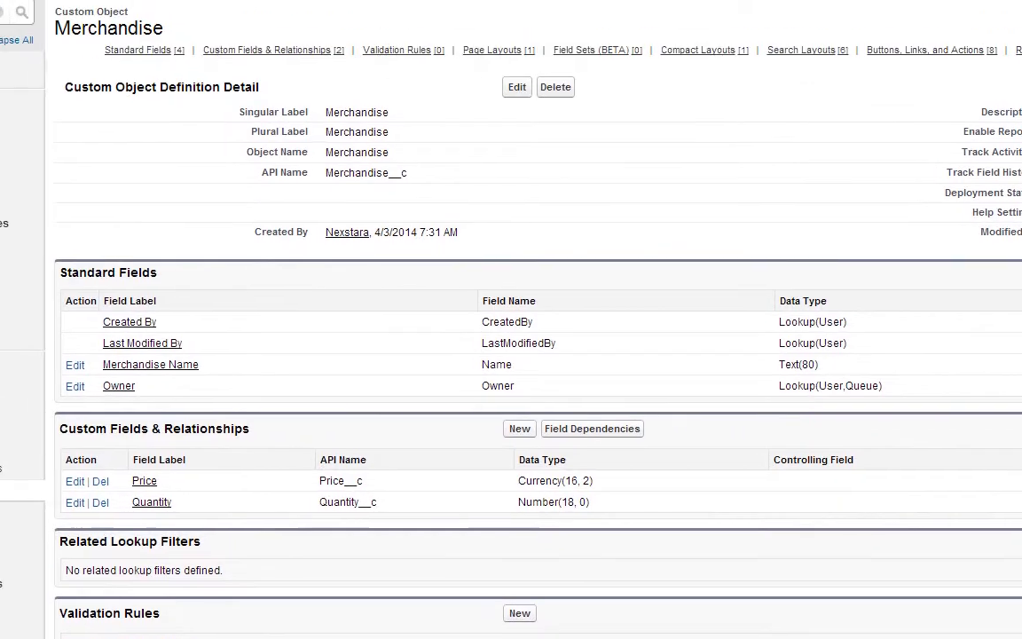
click(74, 33)
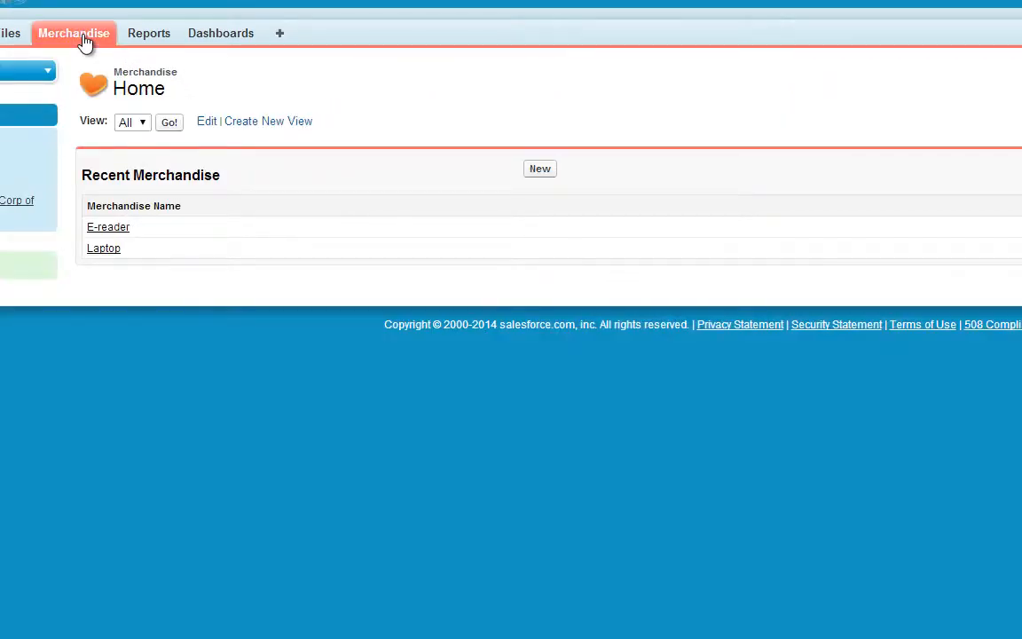
mouse_move(103, 247)
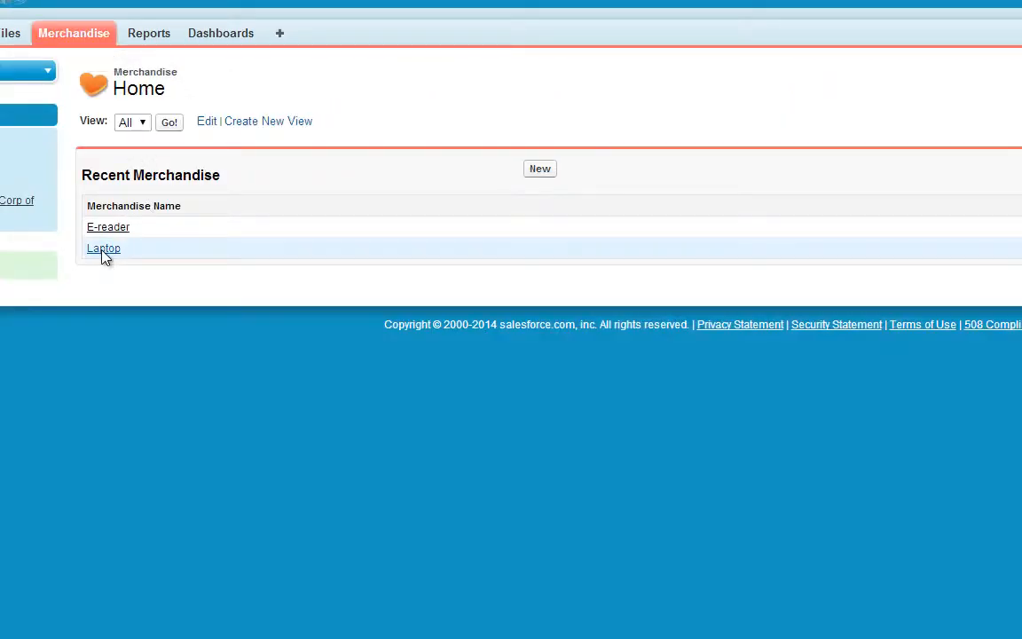
click(103, 247)
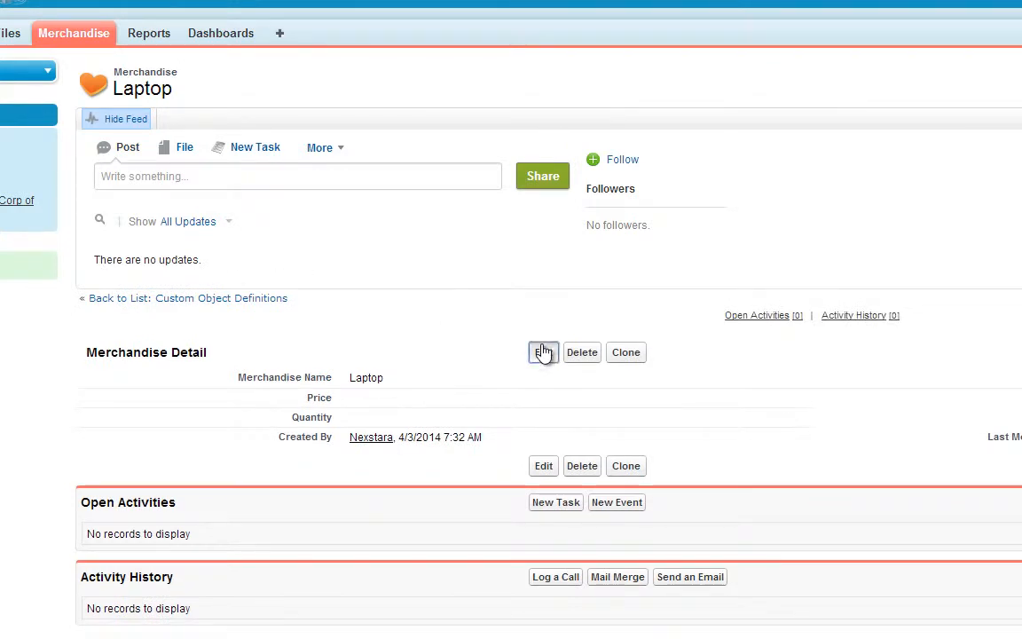
Step: Edit Laptop to Price 500 and Quantity 1000, and save
click(543, 352)
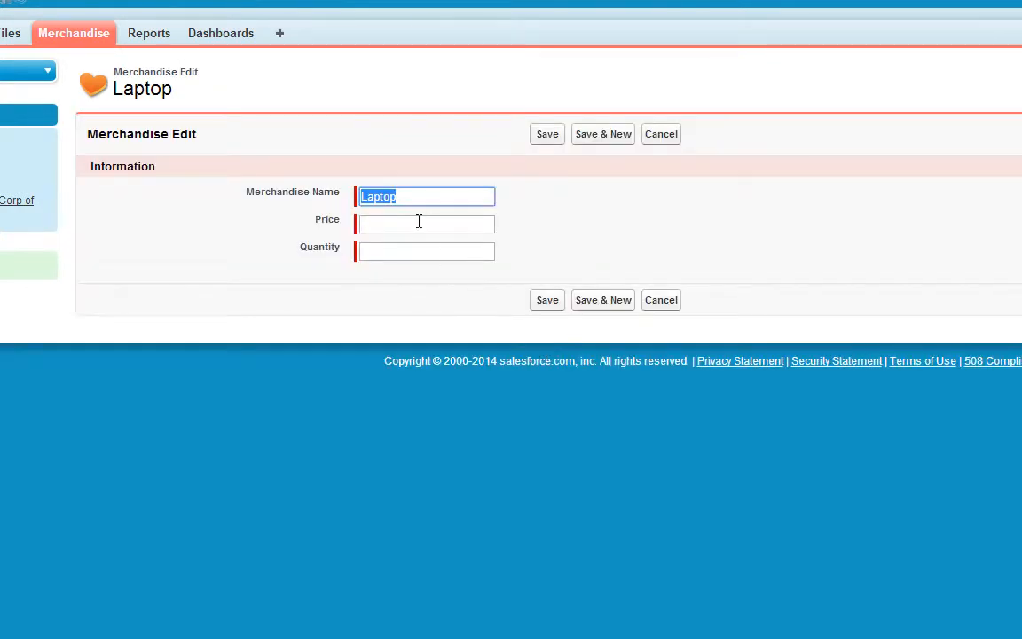
text(500)
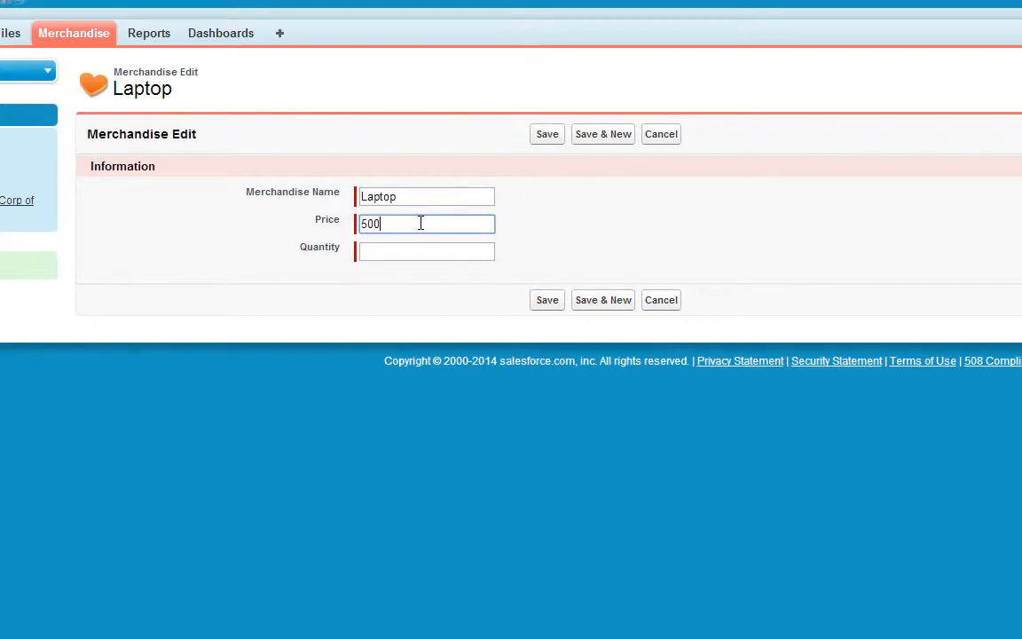
click(426, 251)
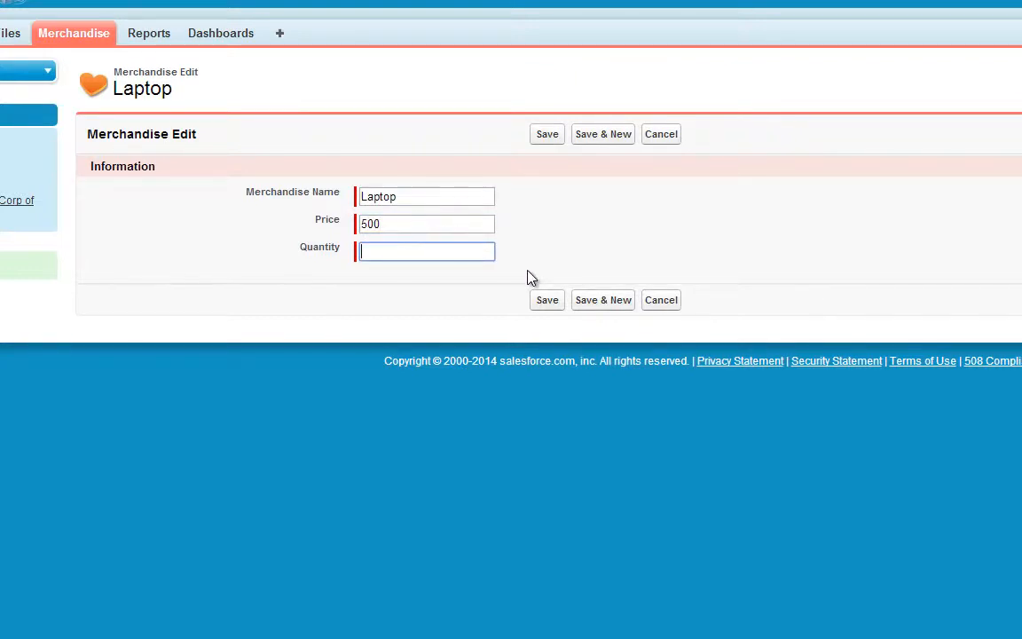
text(1000)
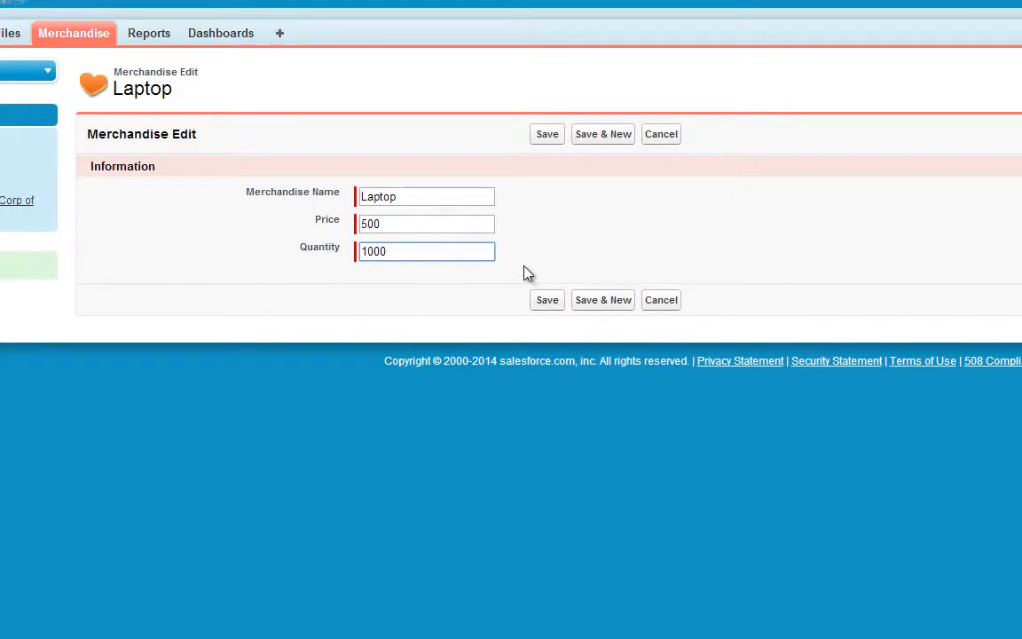
mouse_move(546, 299)
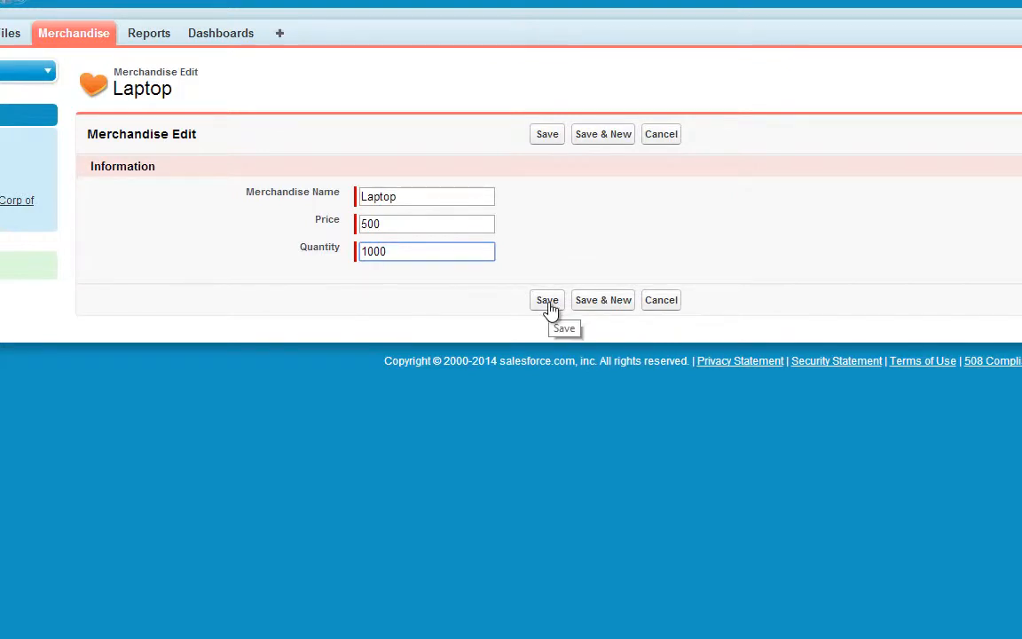
click(546, 300)
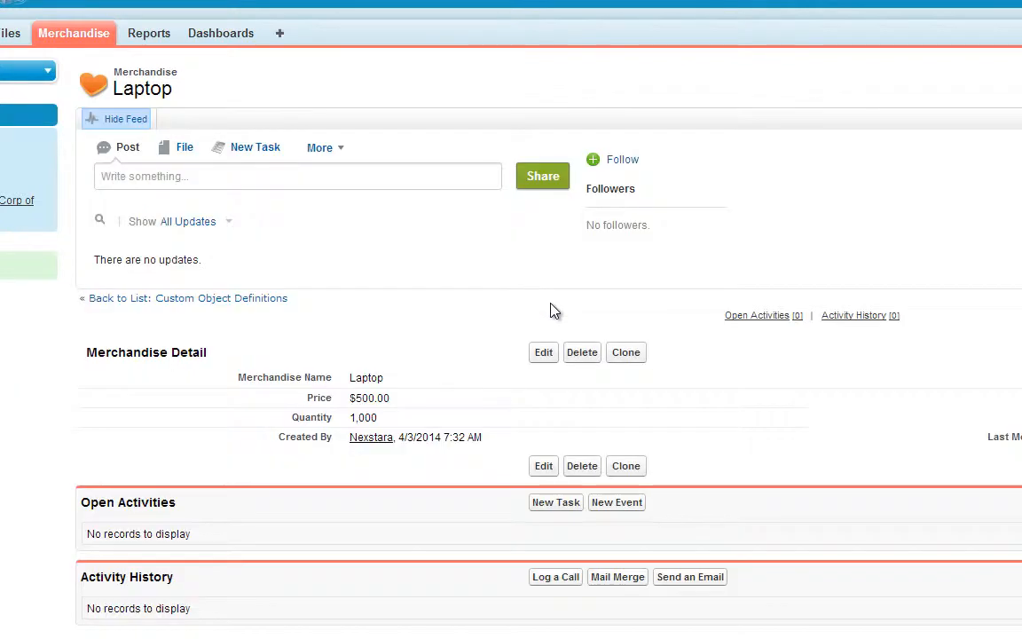
mouse_move(393, 264)
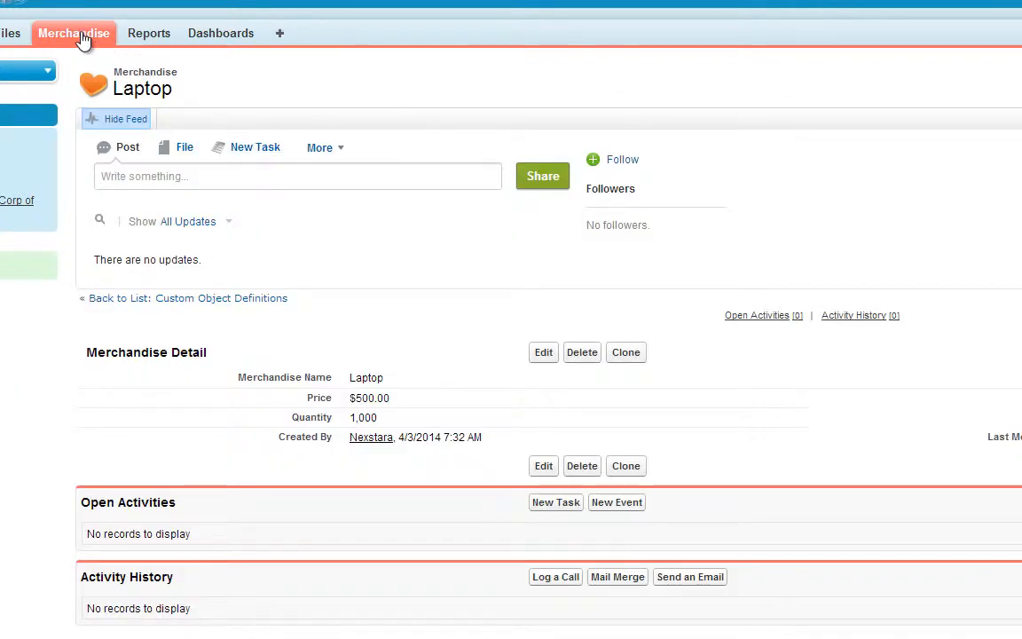
Step: Open the E-reader record and save it with Price 100 and Quantity 1500
click(74, 33)
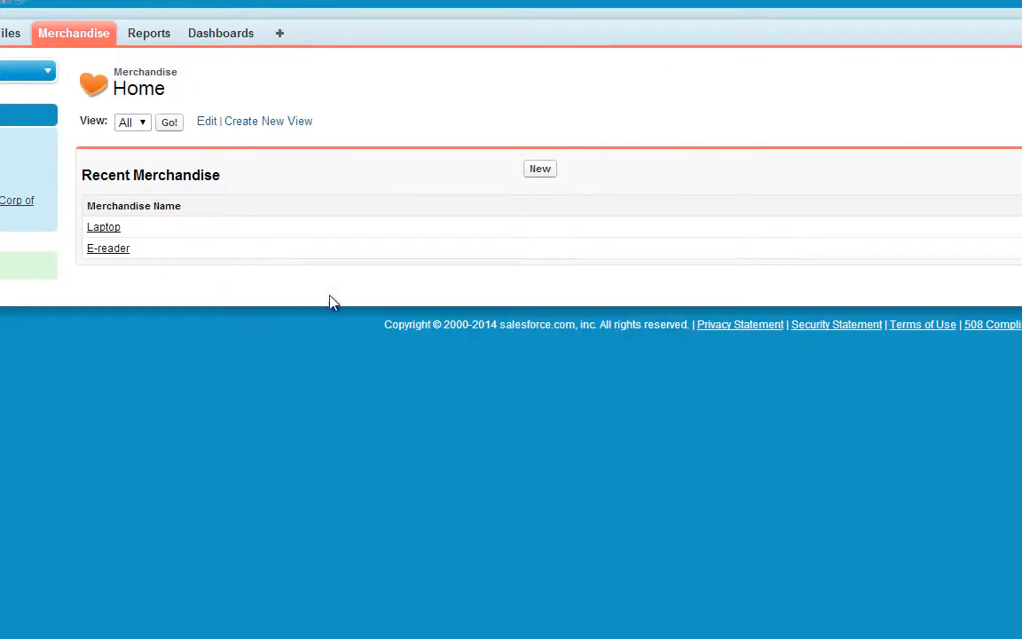
mouse_move(108, 248)
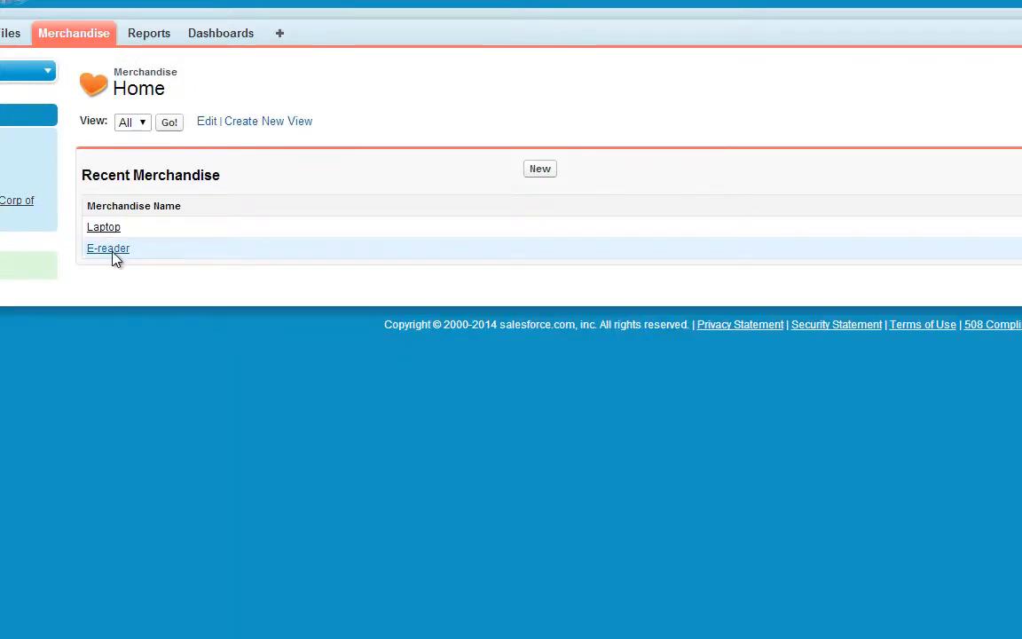
click(108, 247)
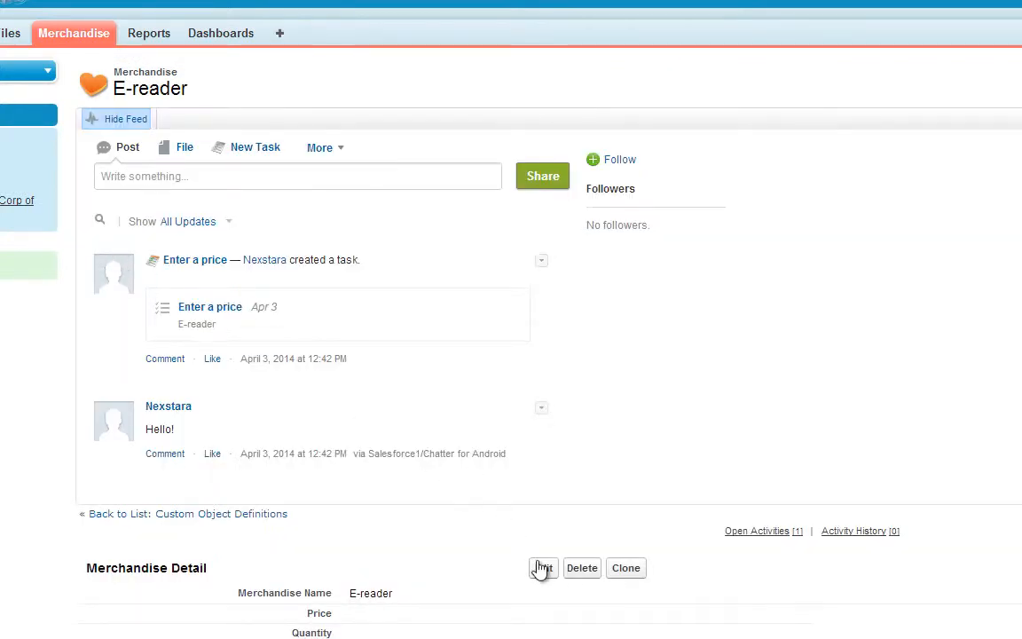
click(542, 568)
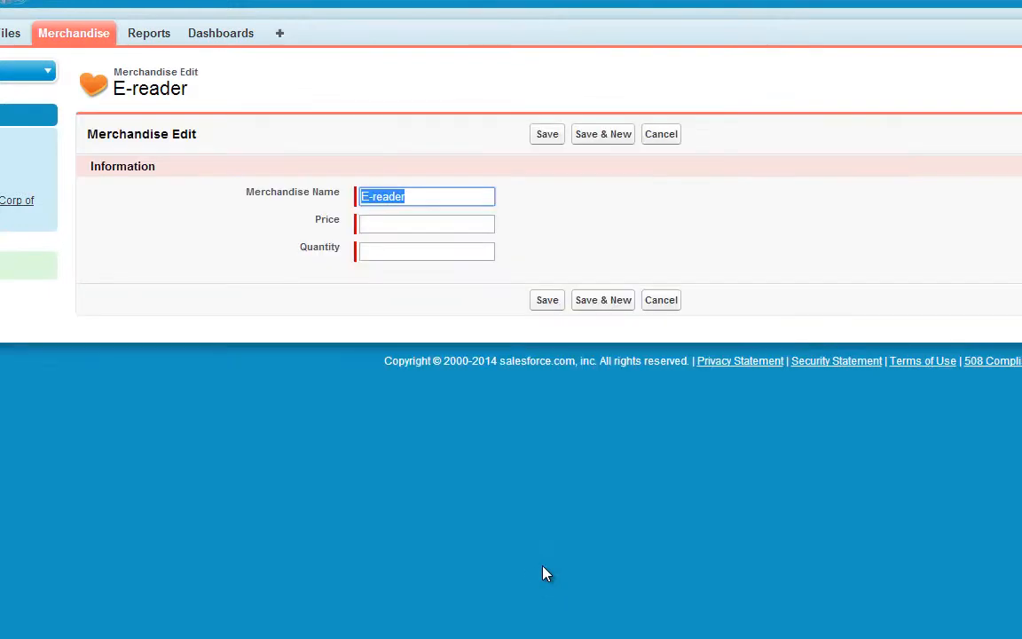
click(425, 223)
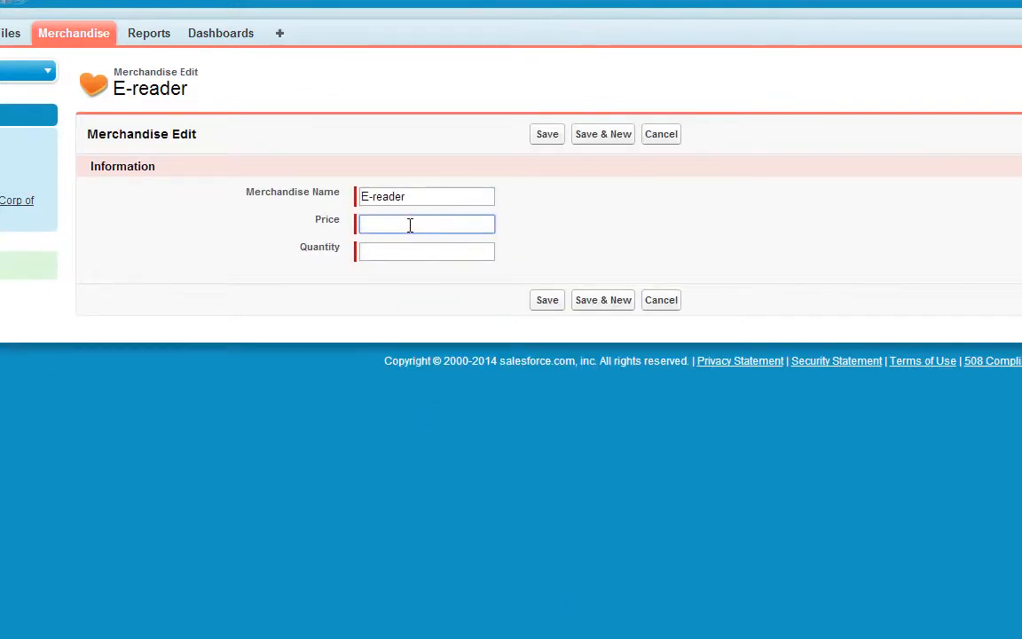
text(100)
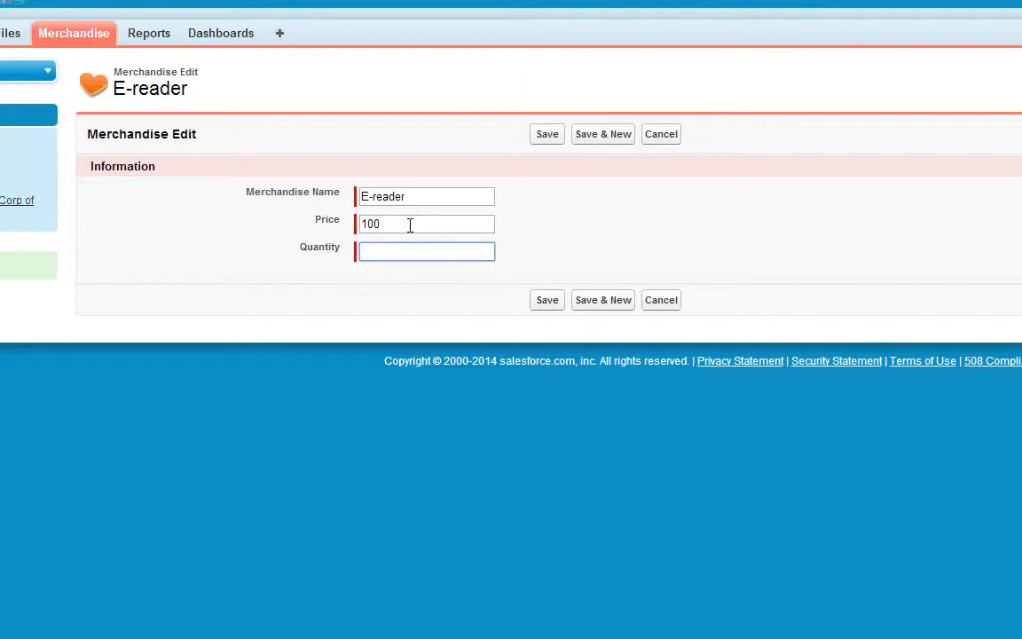
text(15)
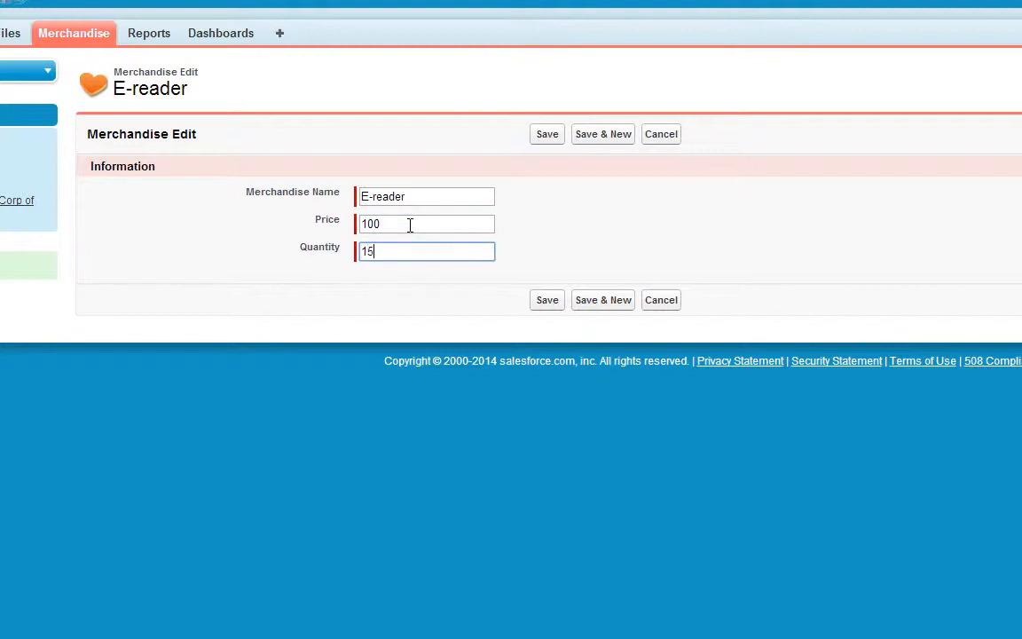
text(00)
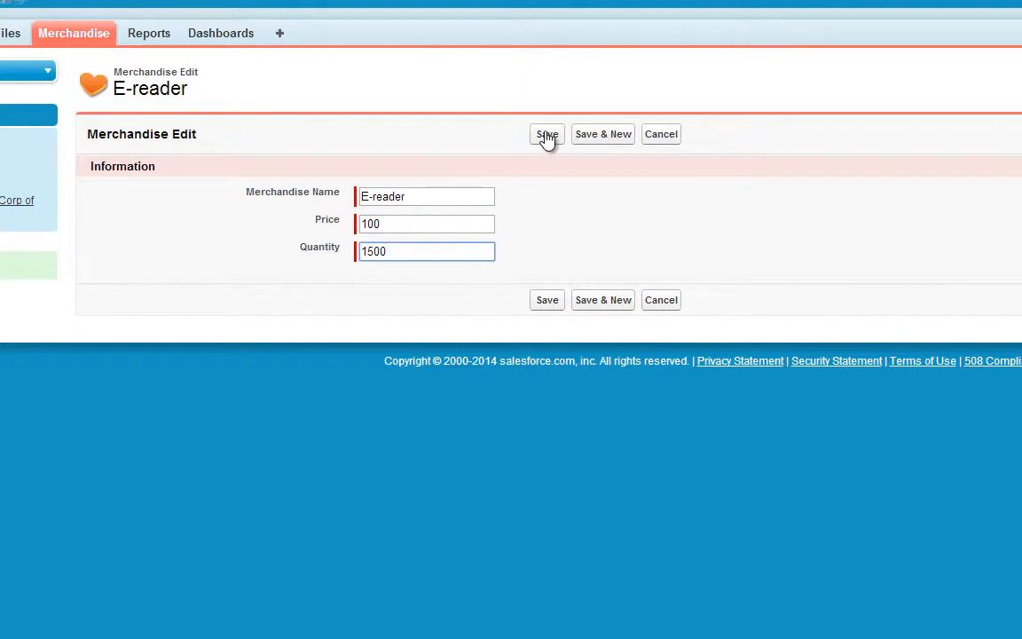
click(546, 134)
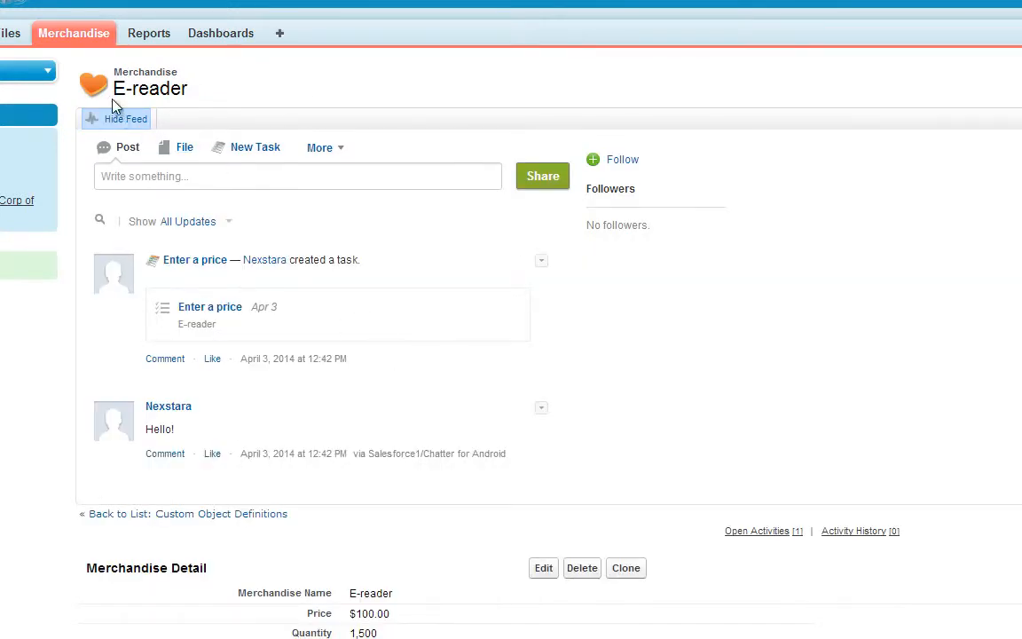
mouse_move(75, 42)
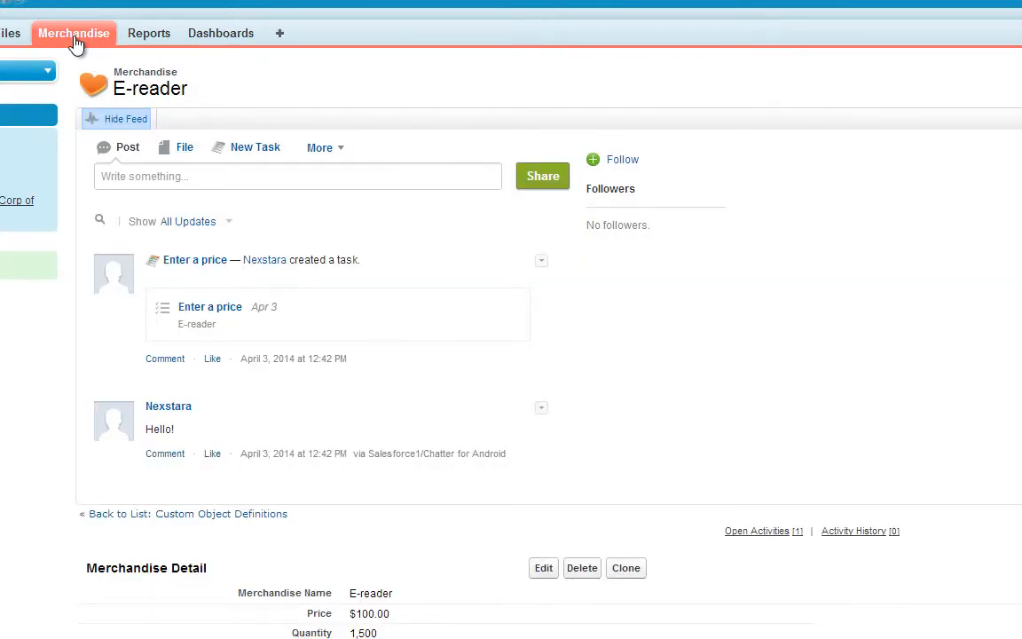
Step: Fill a new Merchandise record named Desktop with Price 1000 and Quantity 500
click(74, 33)
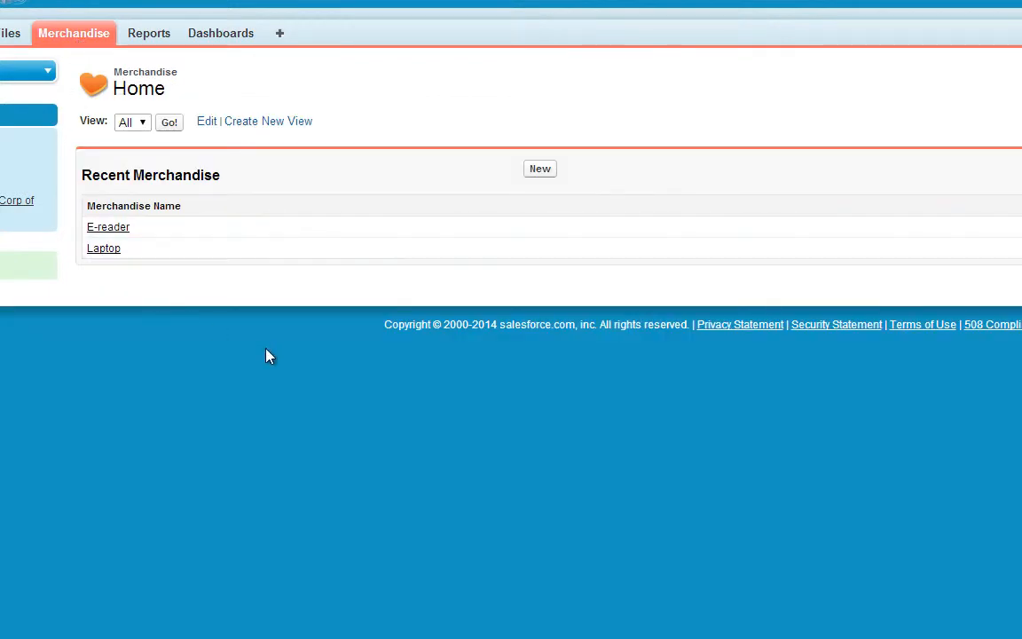
mouse_move(509, 206)
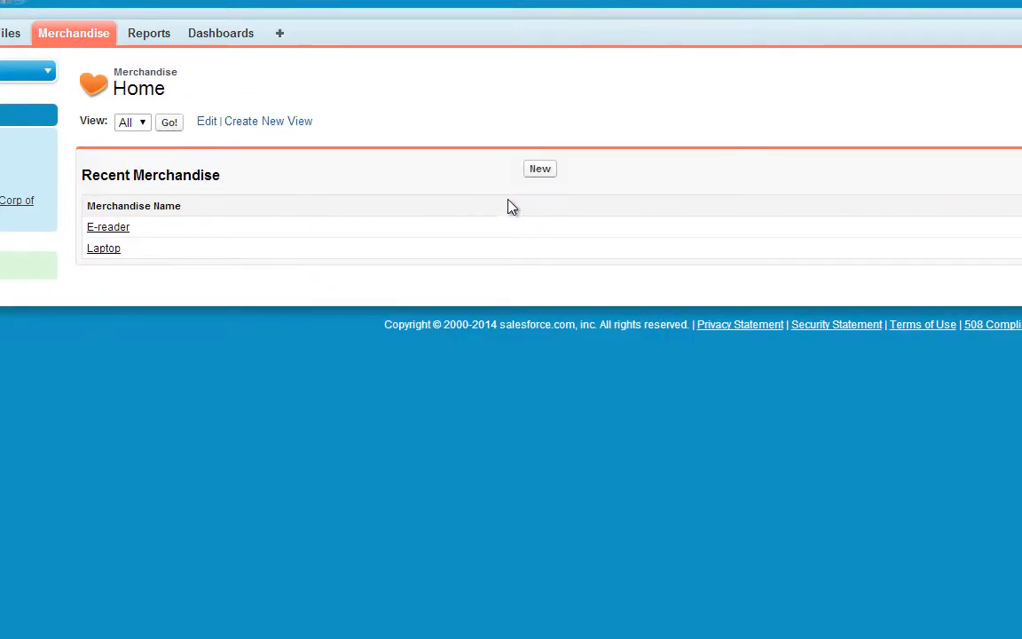
mouse_move(488, 370)
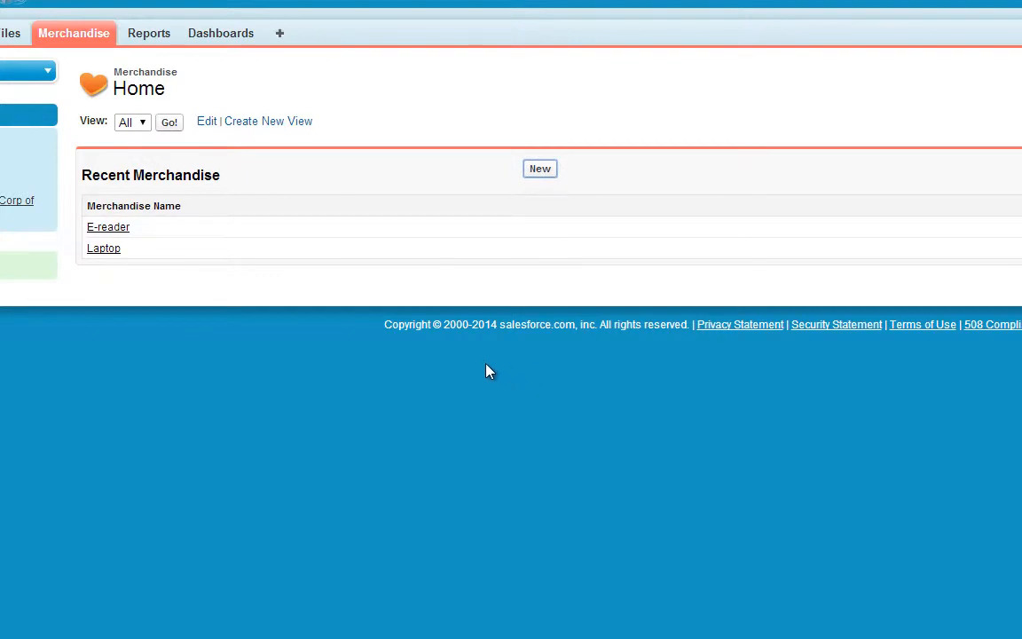
click(539, 168)
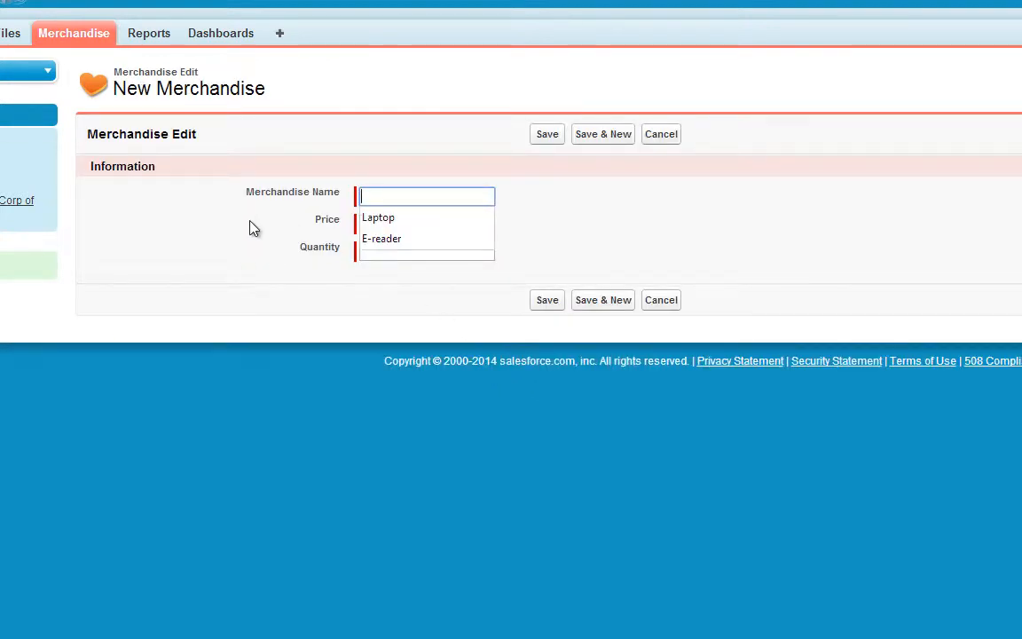
text(De)
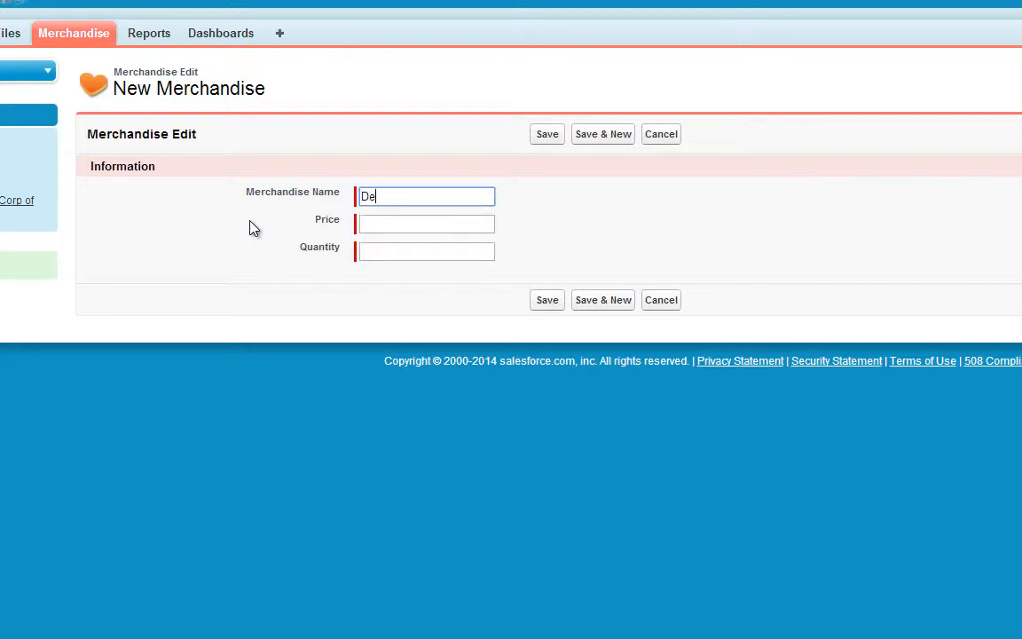
text(sktop)
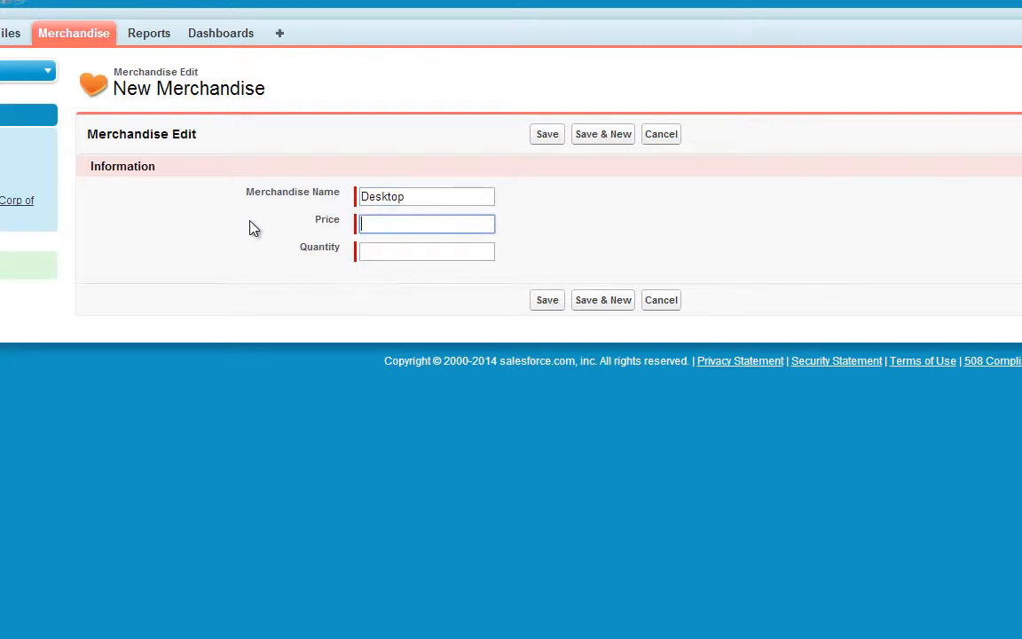
text(1000)
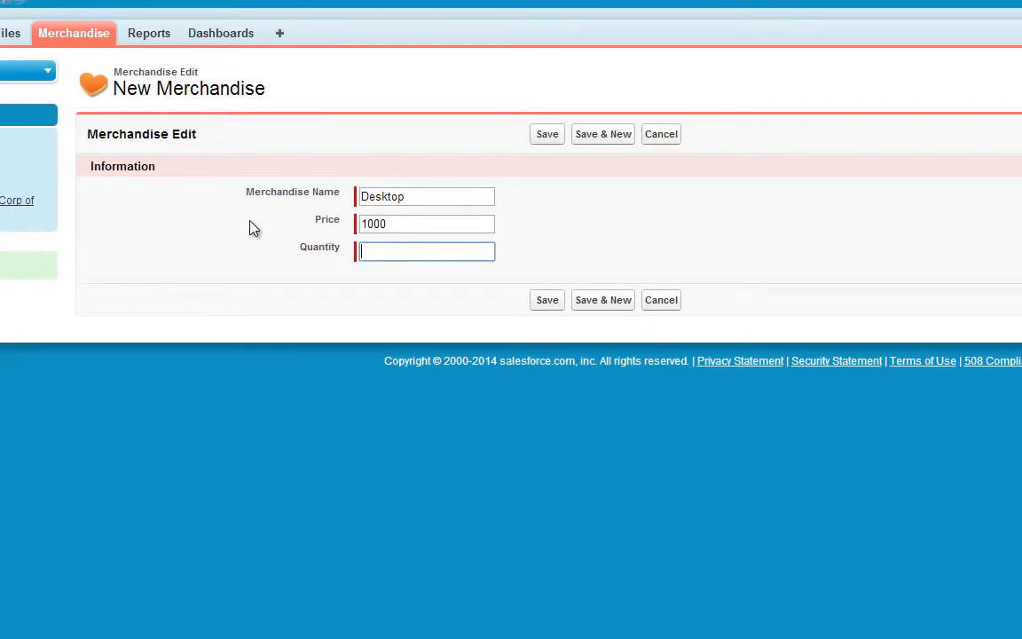
text(500)
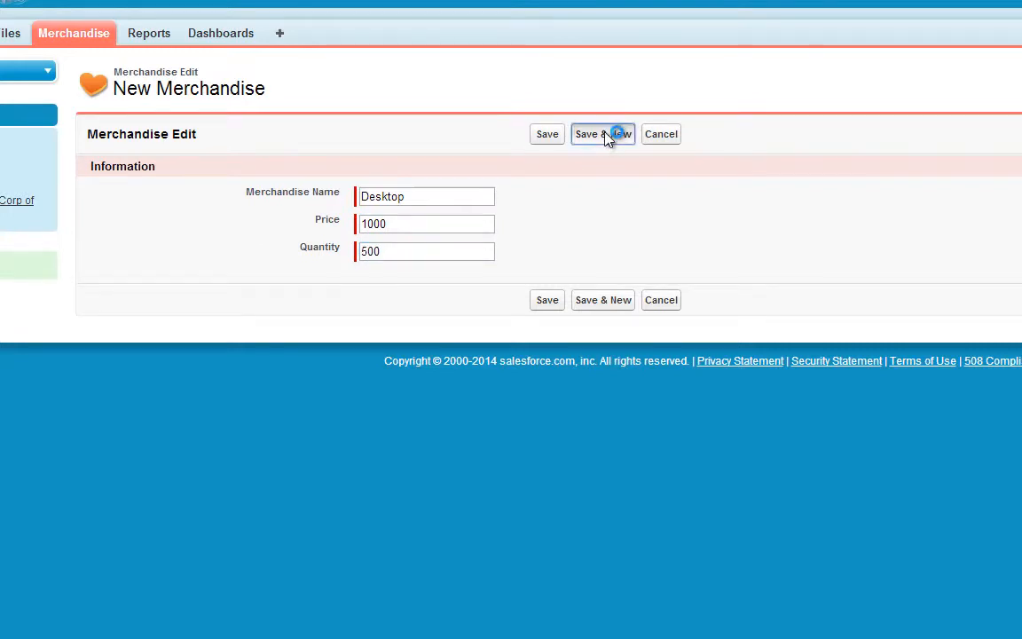
Step: Save Desktop, then create a Tablet record with Price 300 and Quantity 5000
click(602, 134)
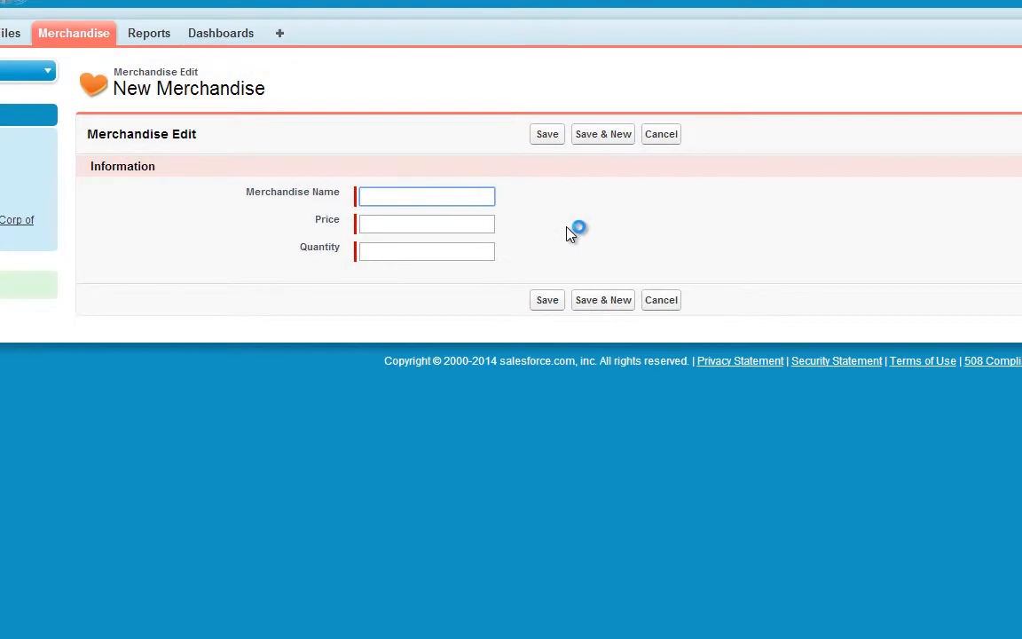
text(T)
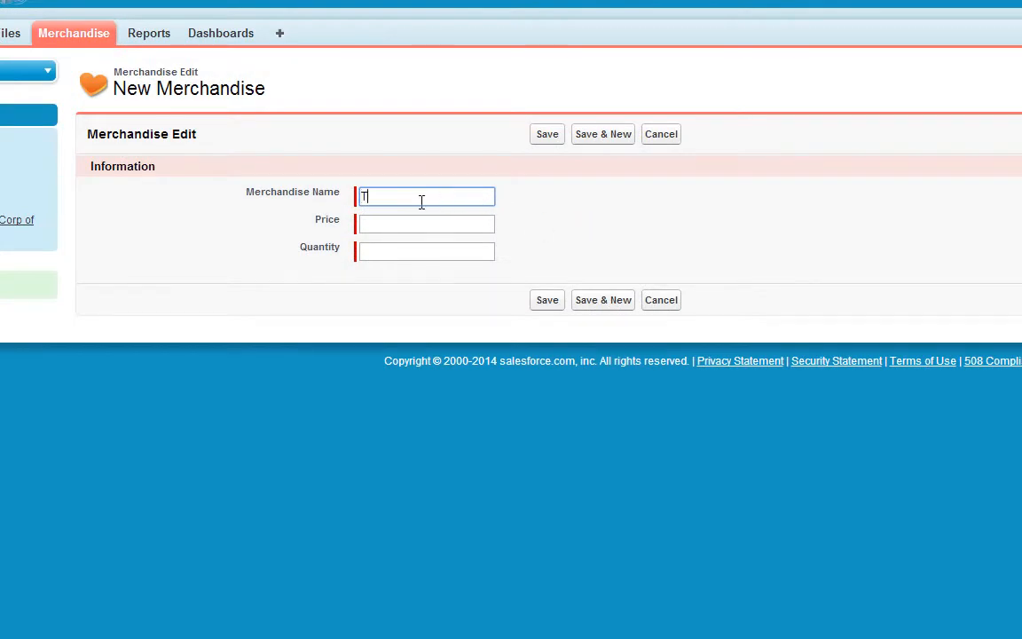
text(Tablet)
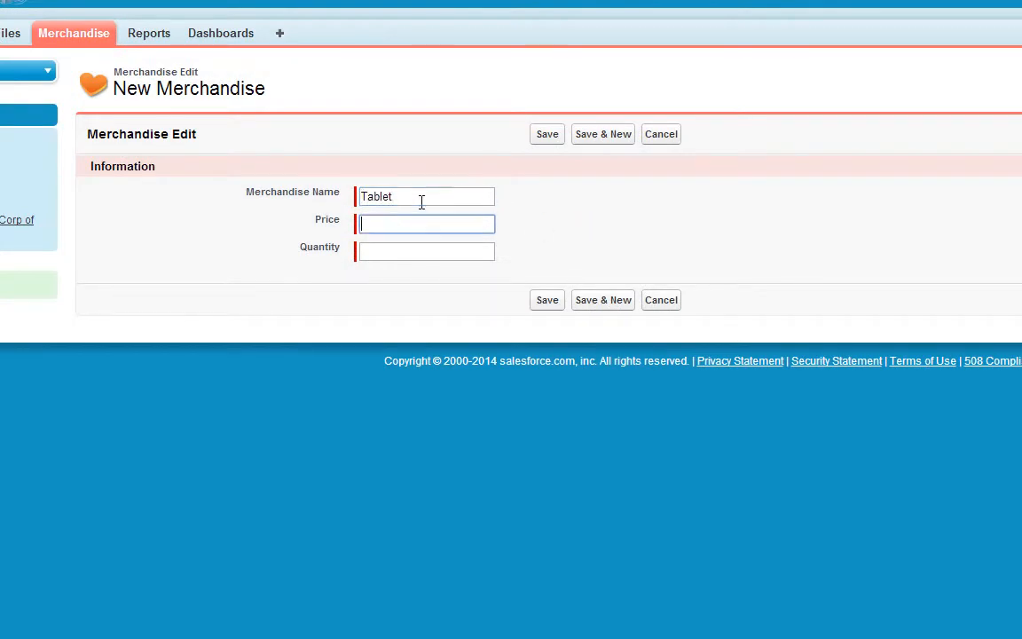
text(300)
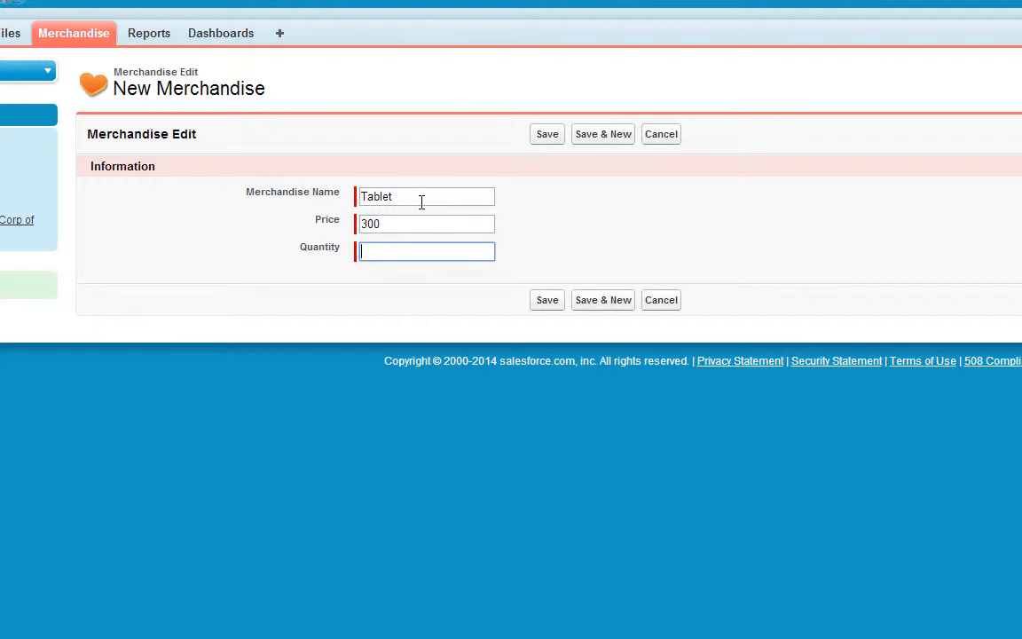
text(5000)
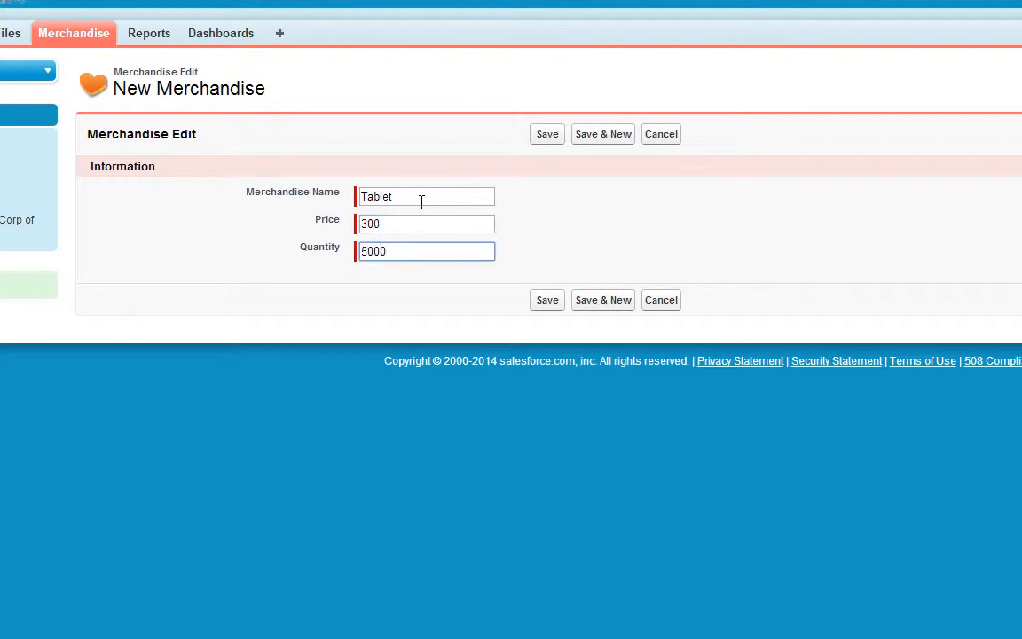
click(546, 134)
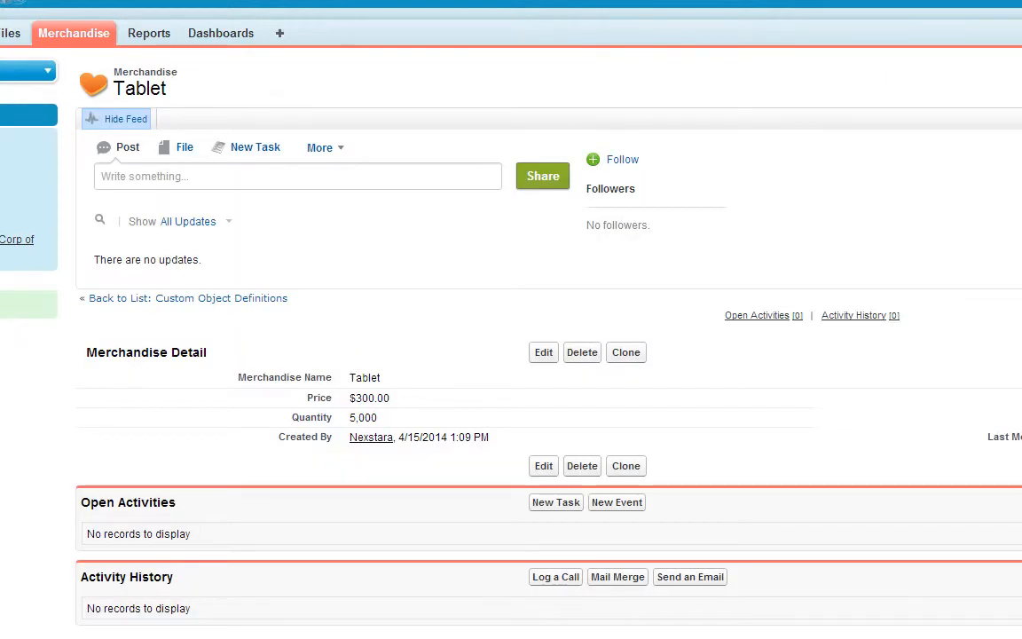
scroll(down, 3)
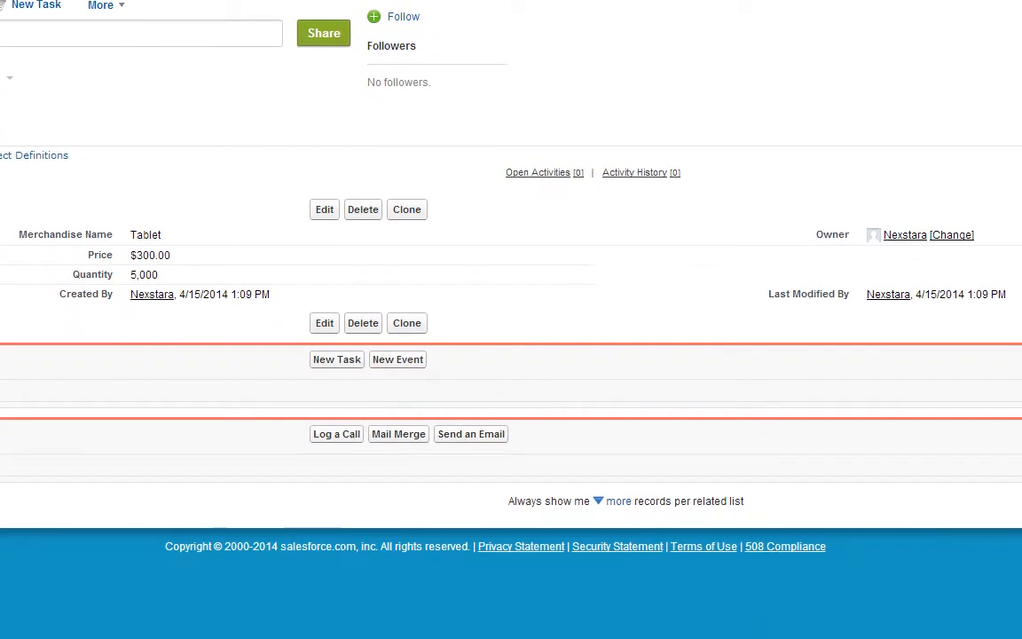